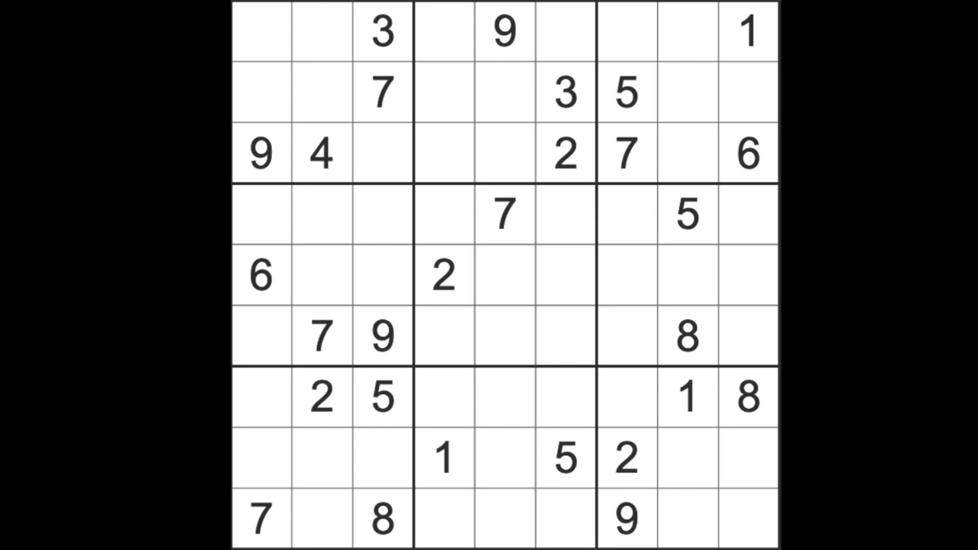
mouse_move(690, 431)
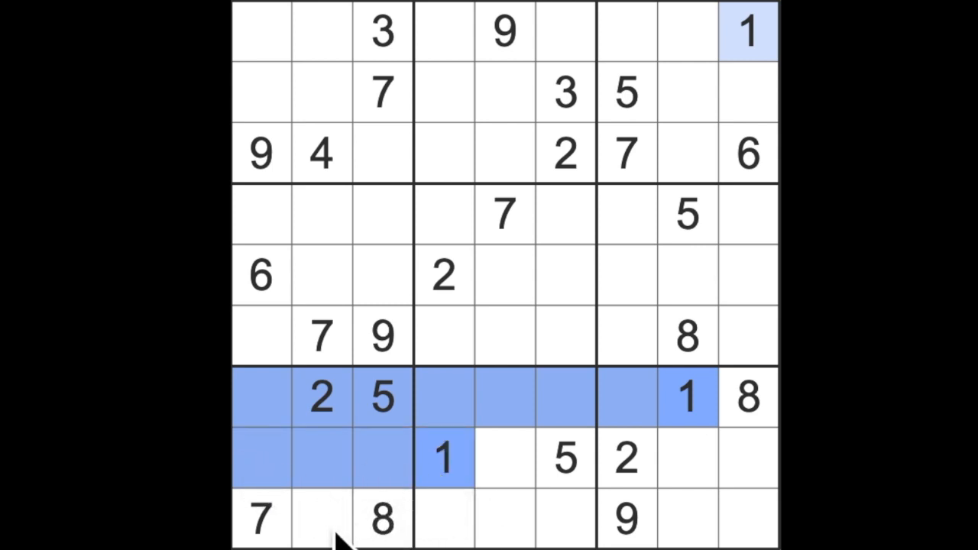
Step: Enter a 1 at row 9 column 2 and 8s at row 1 column 7, row 8 column 5 and row 3 column 4
left_click(320, 518)
type("1")
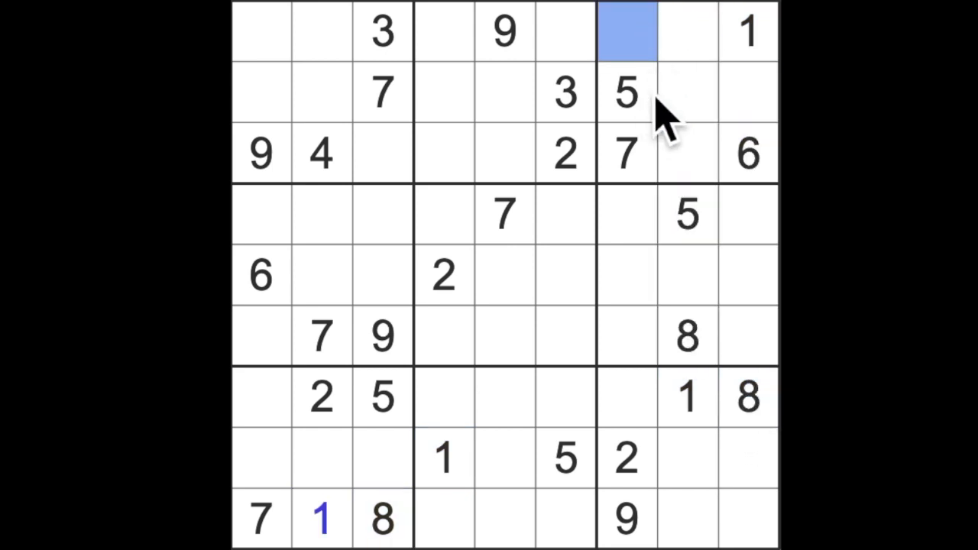
type("8")
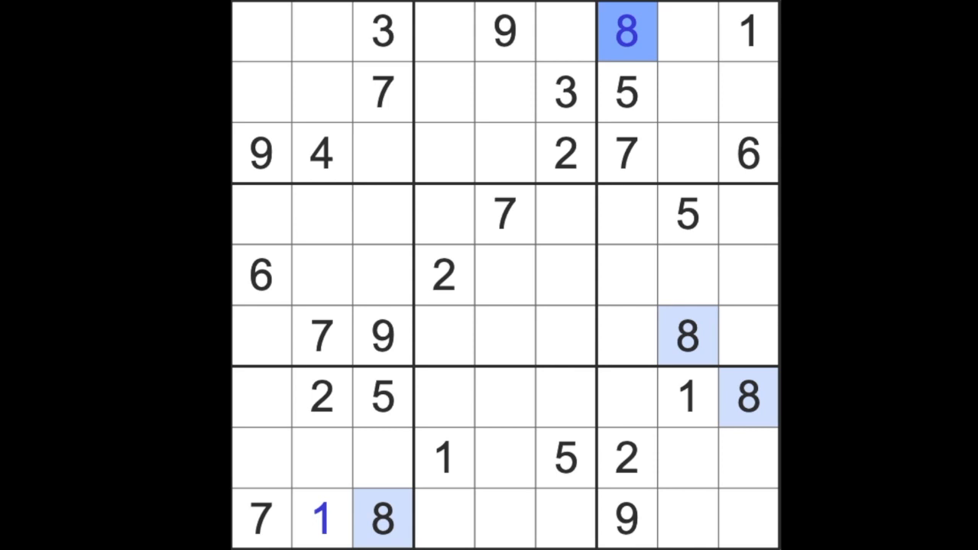
mouse_move(477, 501)
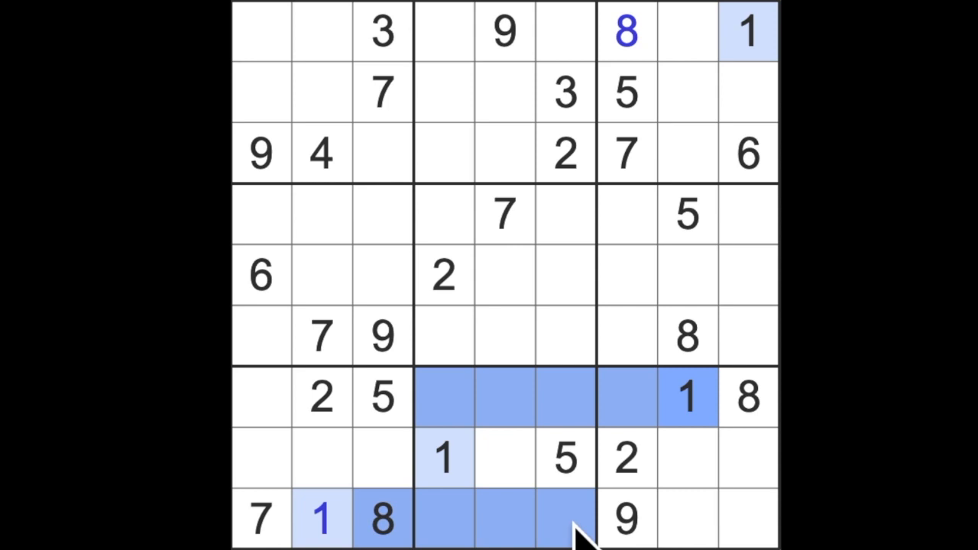
left_click(504, 459)
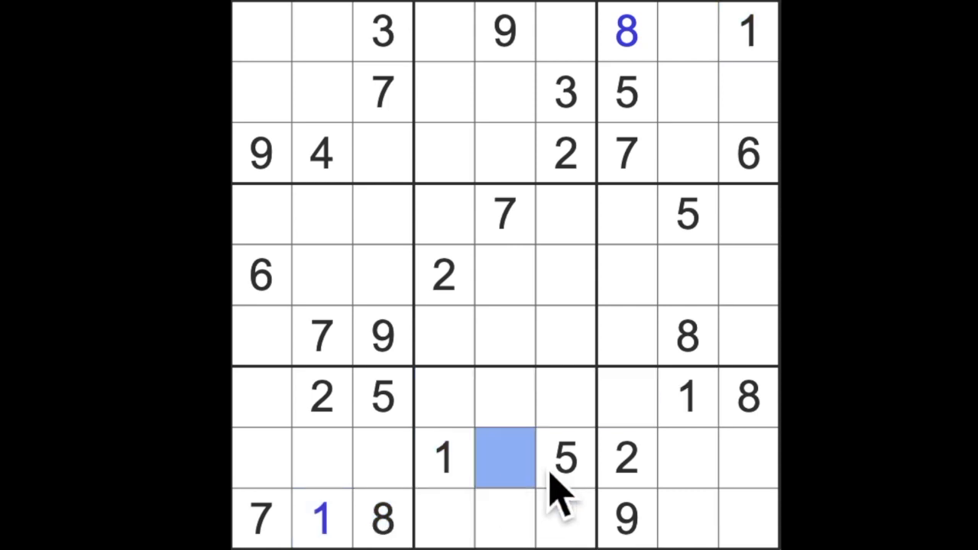
type("8")
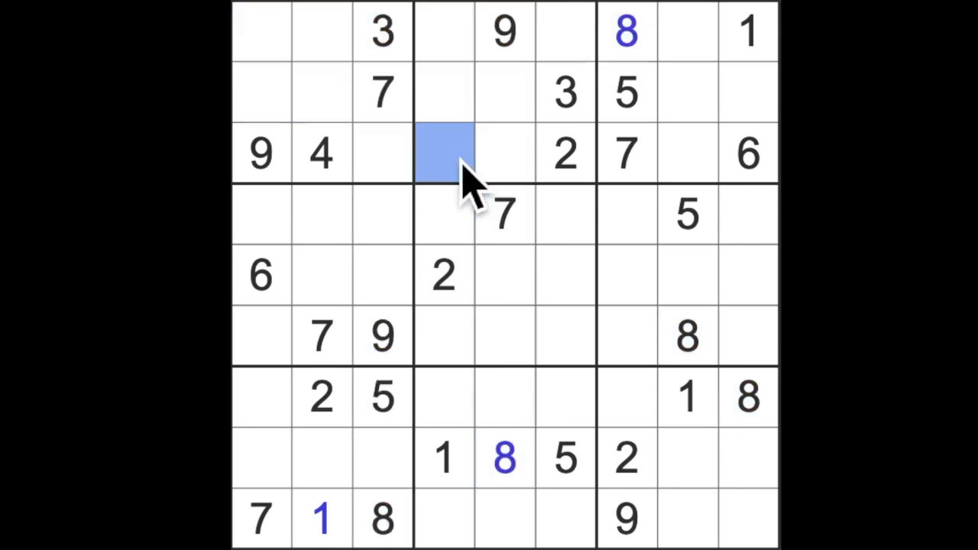
type("8")
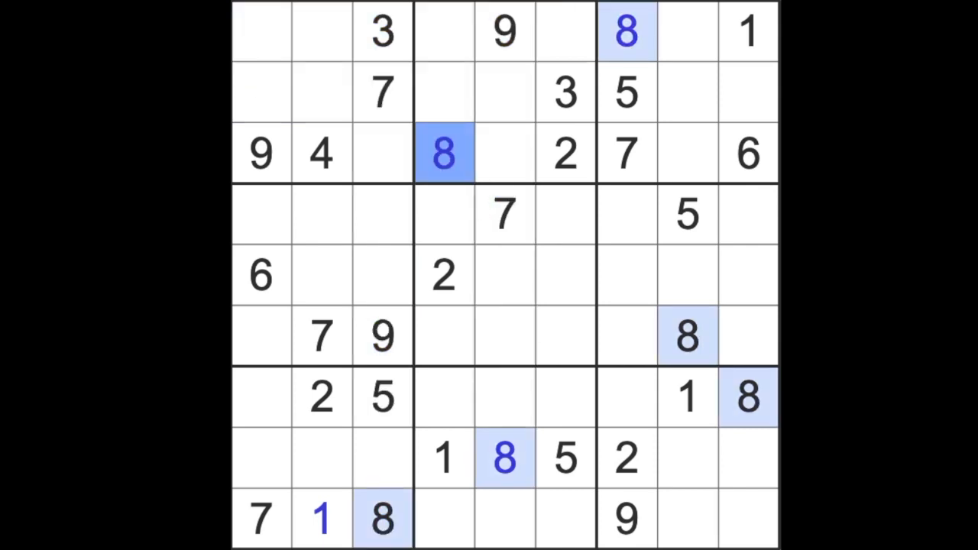
mouse_move(568, 196)
type("2")
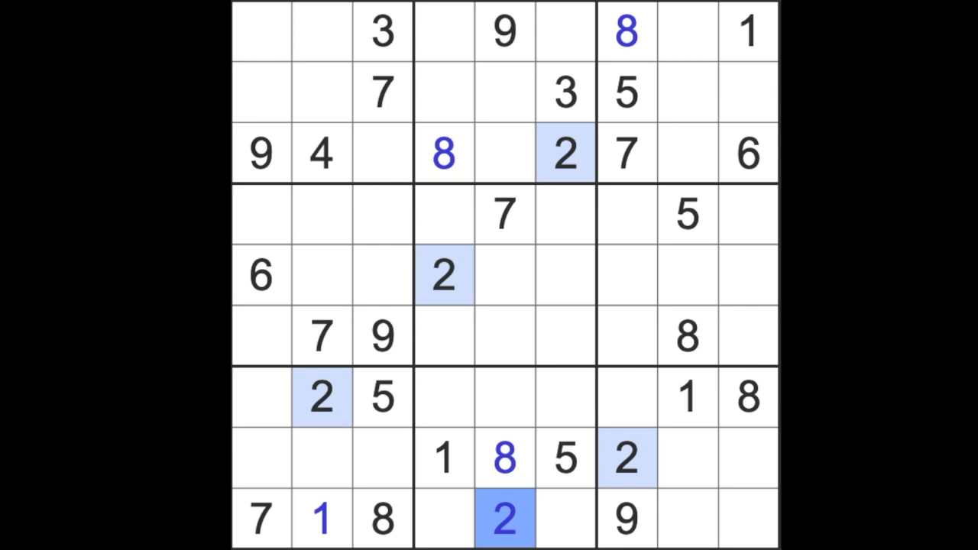
mouse_move(344, 405)
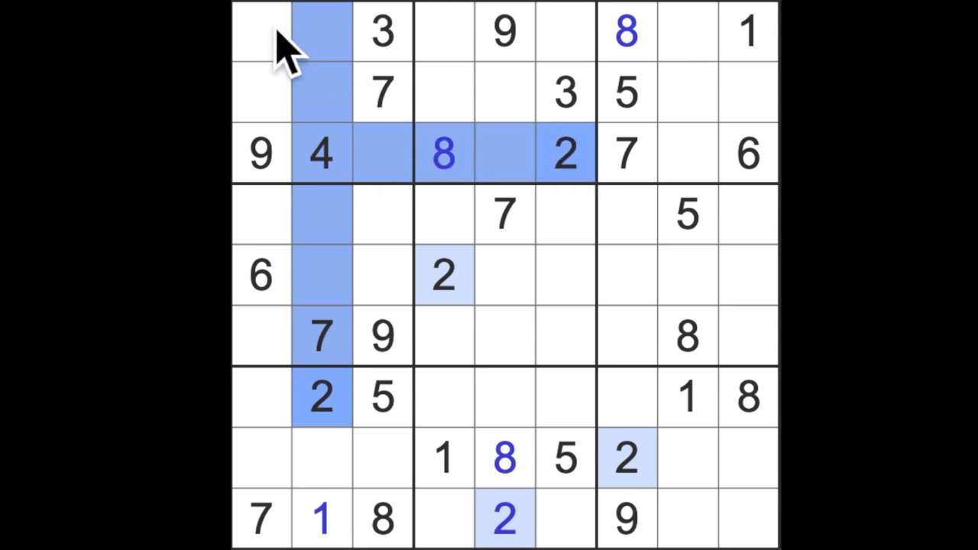
Step: Enter 2 into r9c5, r4c3 and r6c9, then 5 into the bottom-right corner cell r9c9
left_click(260, 336)
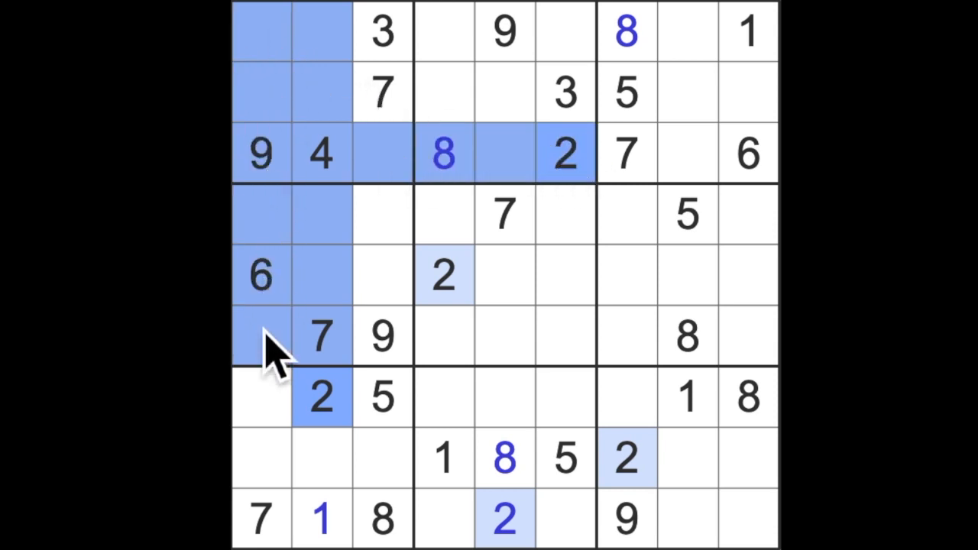
left_click(382, 214)
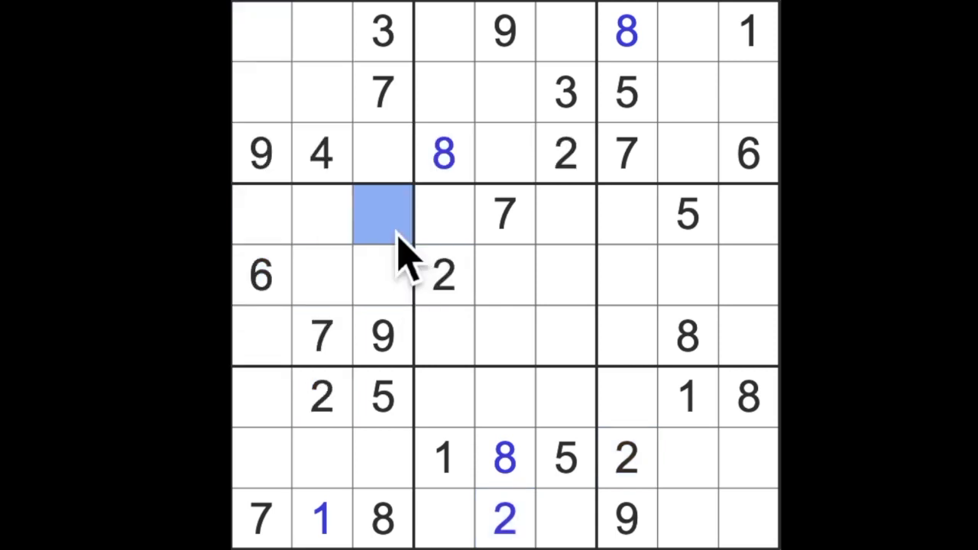
type("2")
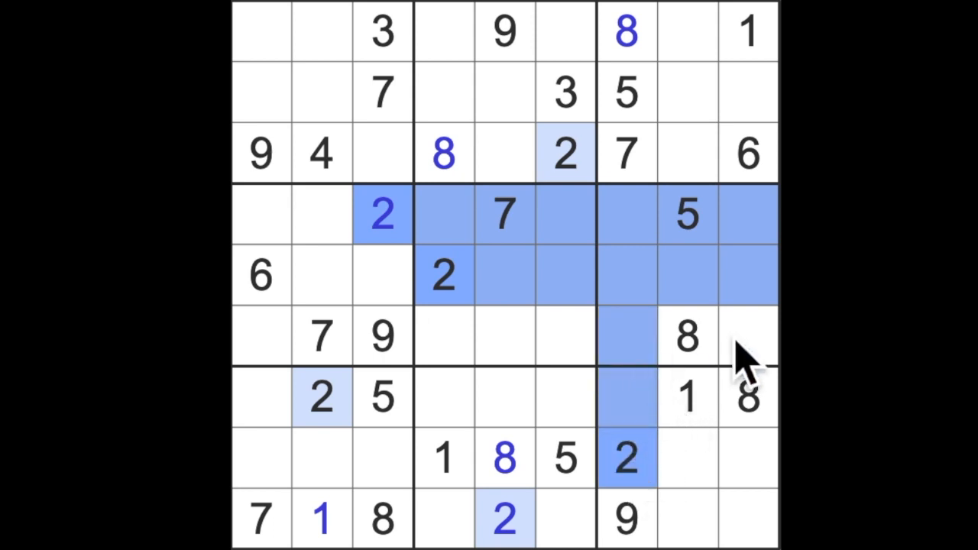
left_click(747, 336)
type("2")
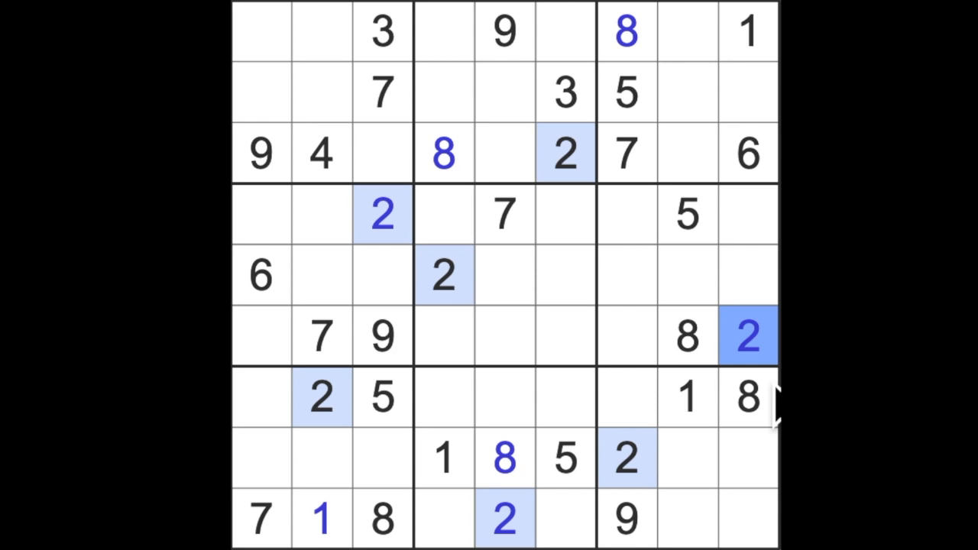
left_click(565, 518)
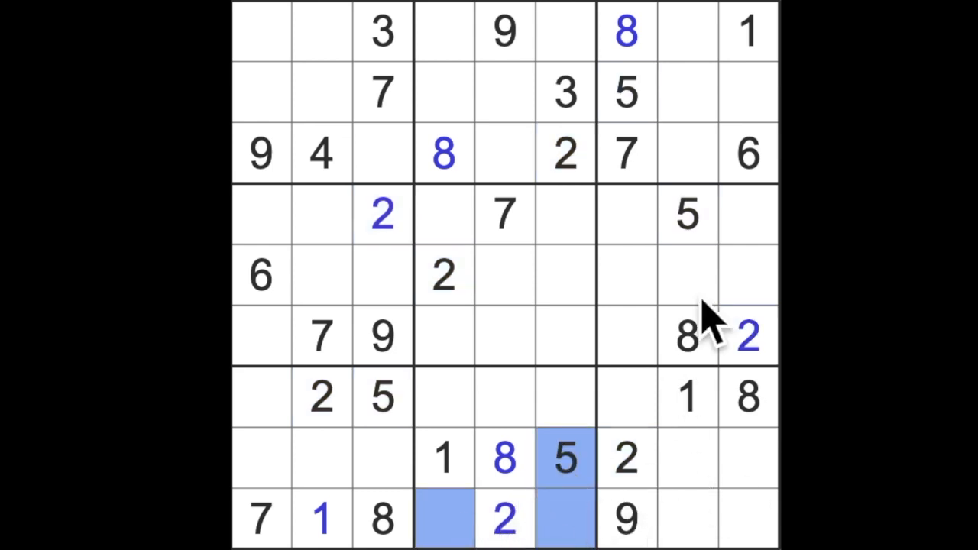
left_click(685, 338)
type("5")
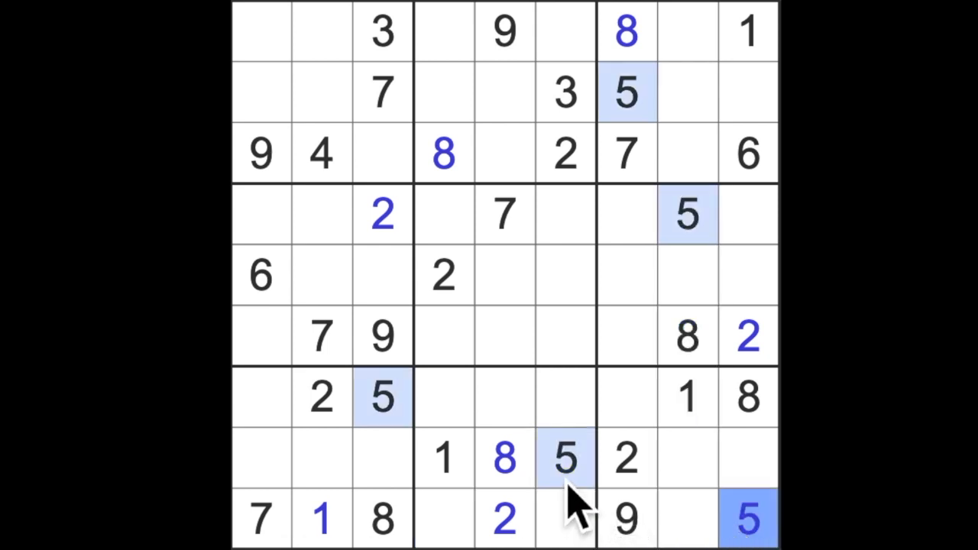
left_click(565, 458)
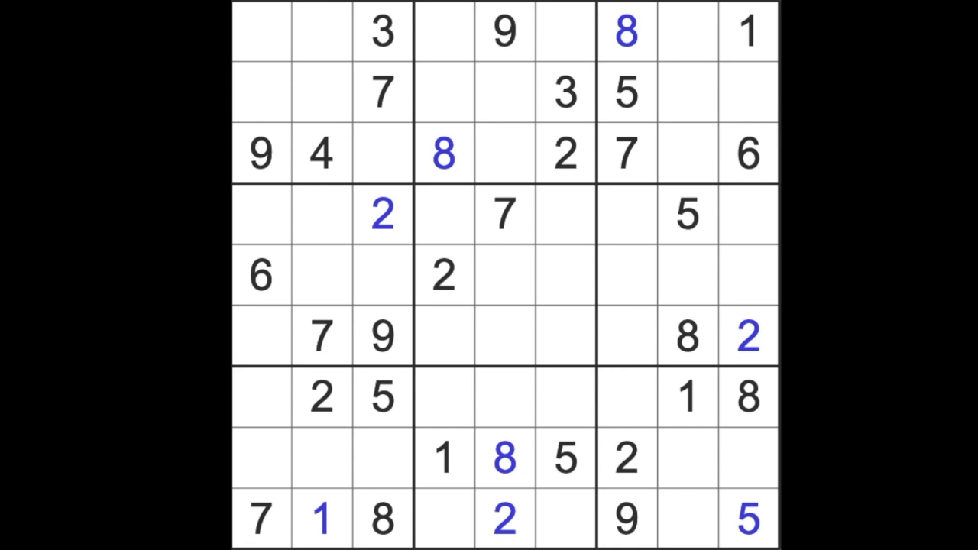
Step: Fill row 3's gaps with 1, 5 and 3, then enter 1 at row 2 column 5
left_click(381, 152)
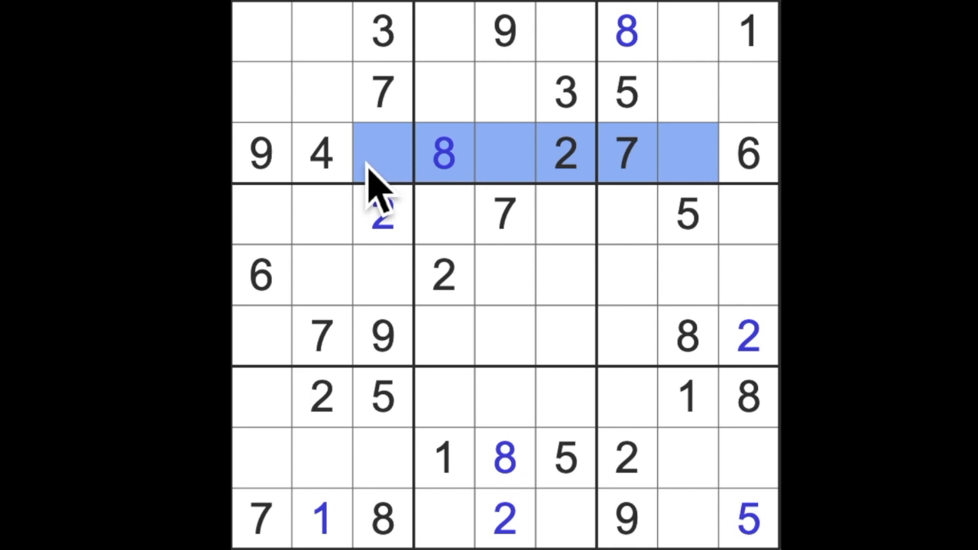
mouse_move(650, 138)
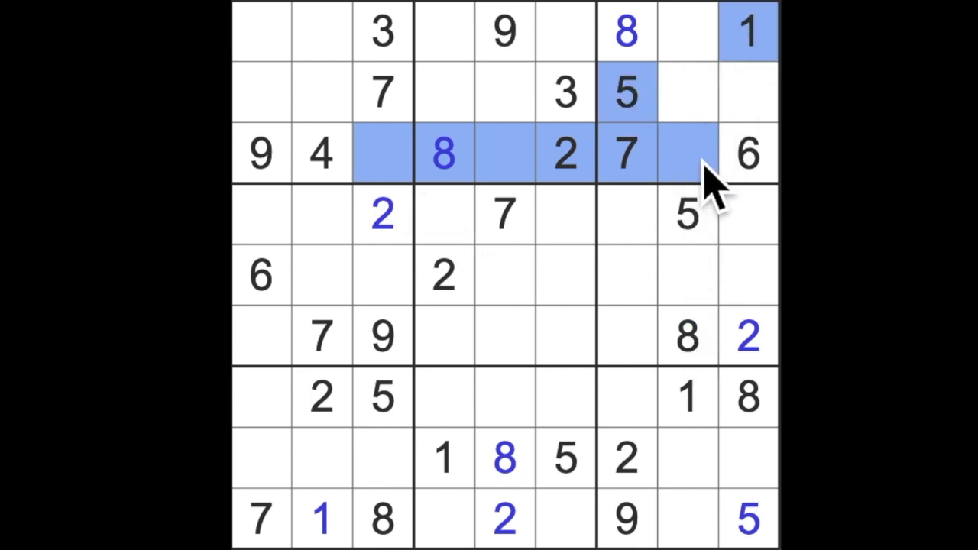
left_click(686, 153)
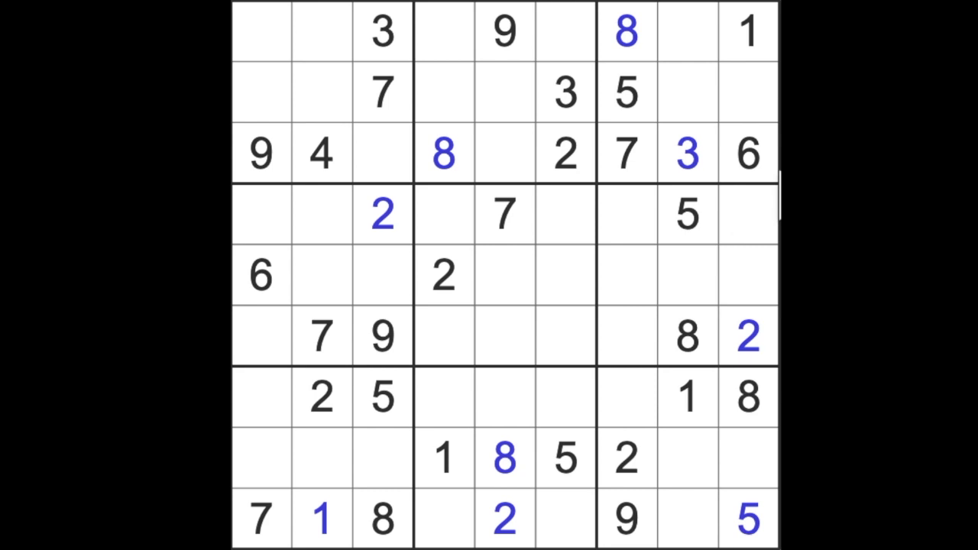
left_click(382, 214)
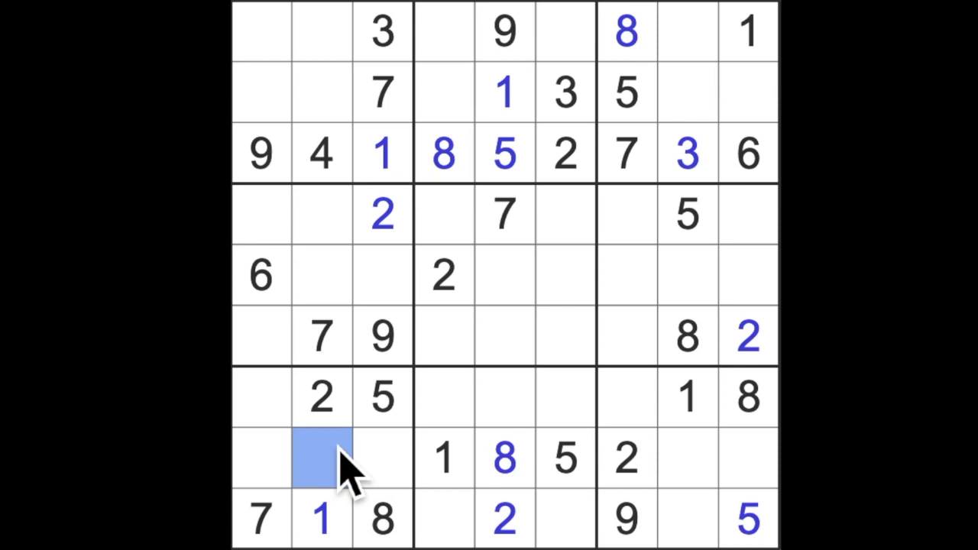
Step: Enter 9 at r8c2 and 6 at r8c3, then select the empty cell r5c3
type("9")
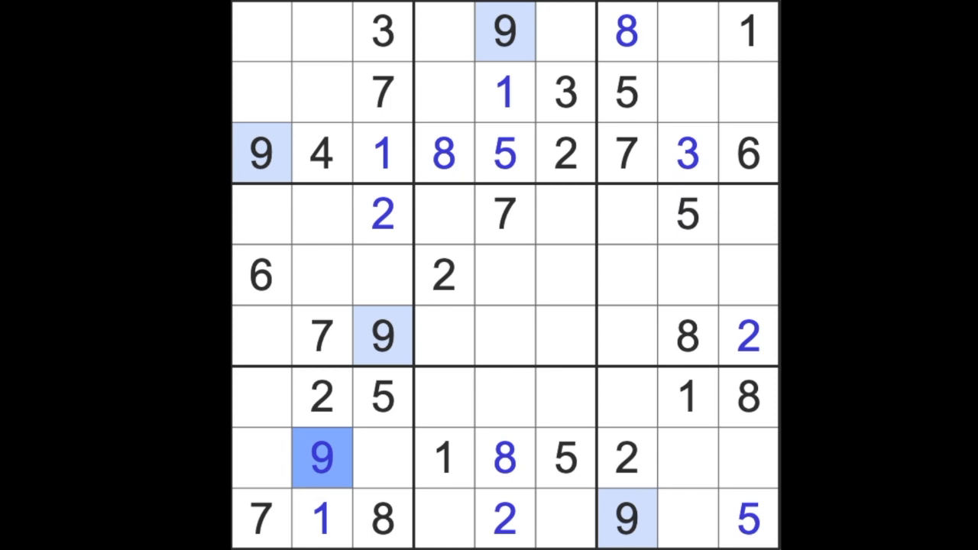
left_click(382, 458)
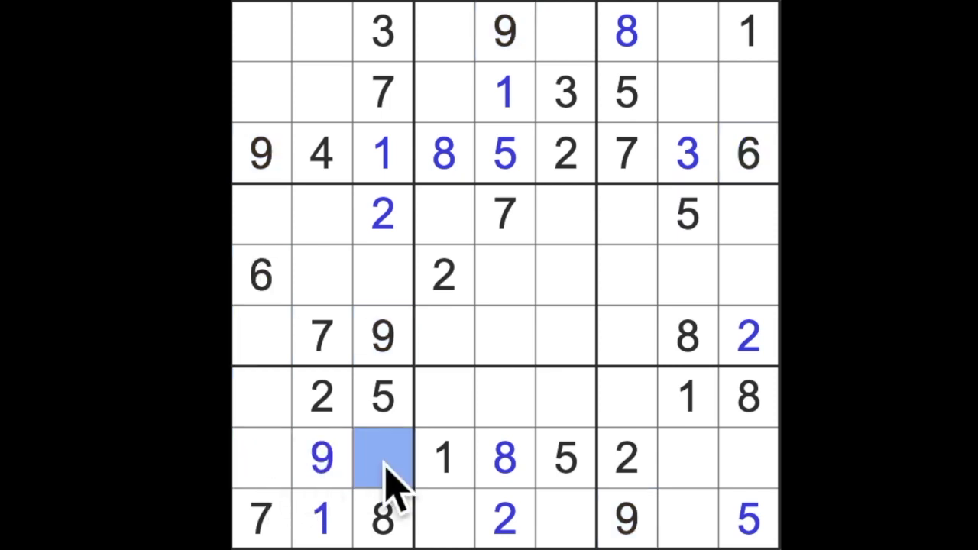
type("6")
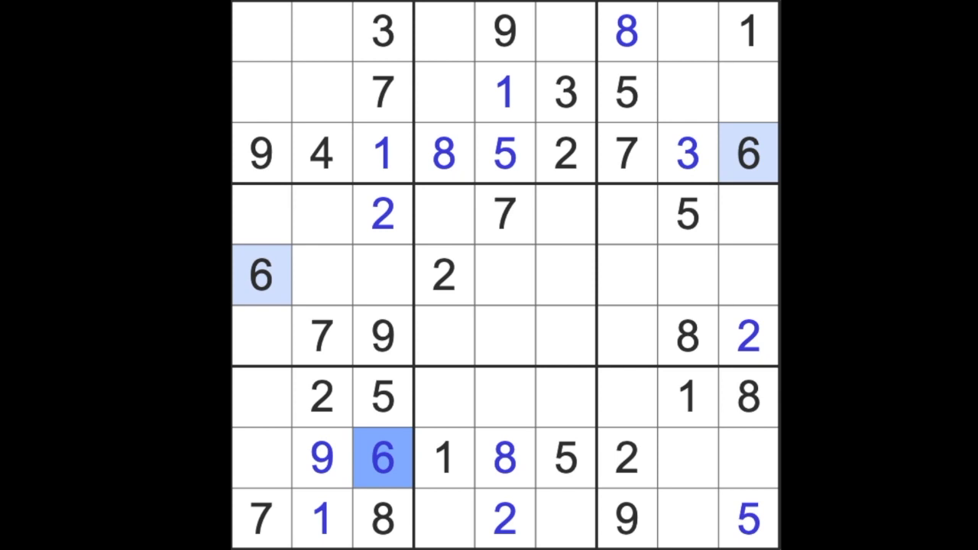
left_click(382, 275)
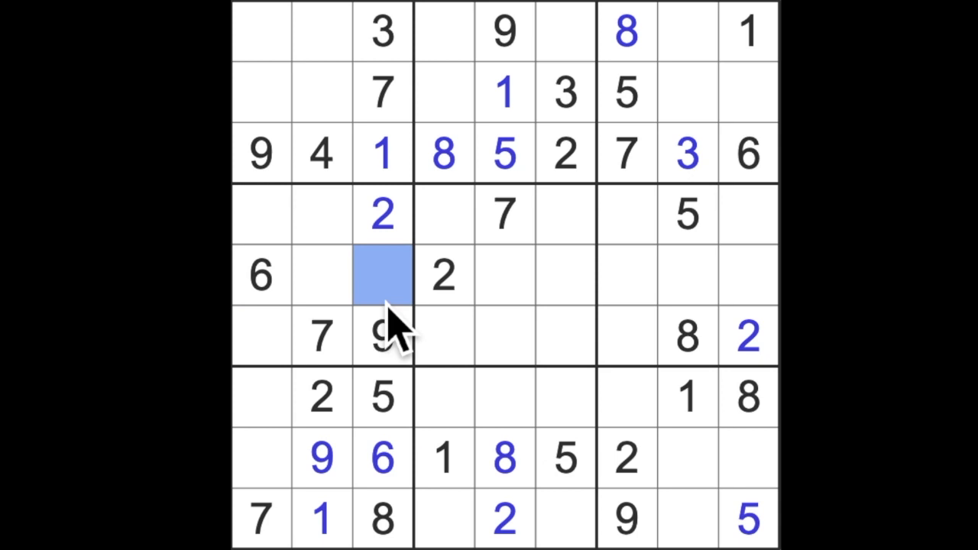
Step: Enter 4 at row 5 column 3, then highlight the 3s and 4s to scan for placements
type("4")
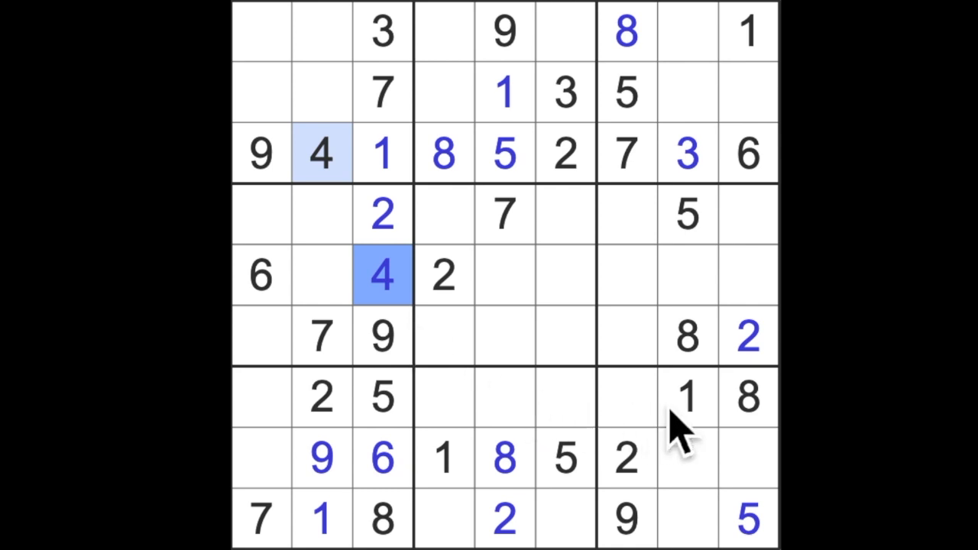
left_click(686, 396)
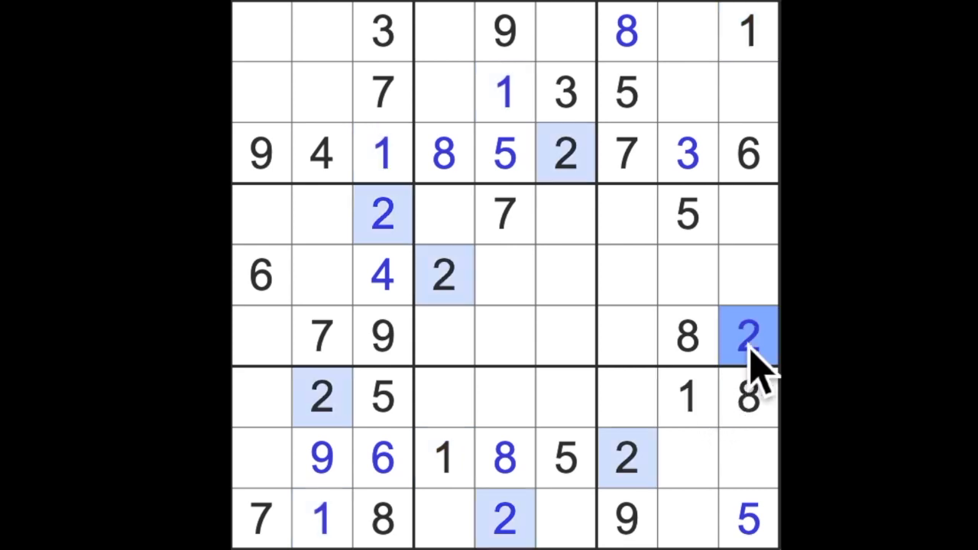
left_click(747, 336)
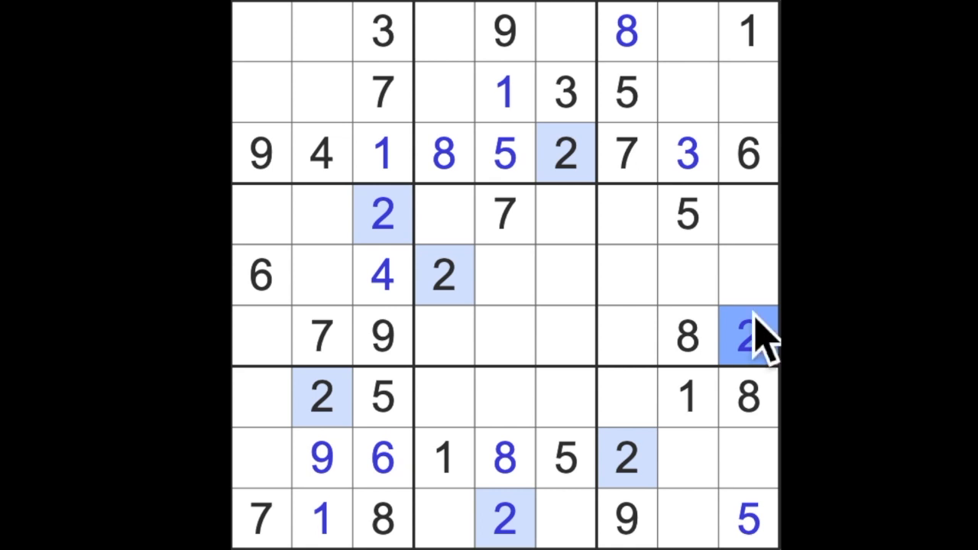
left_click(748, 336)
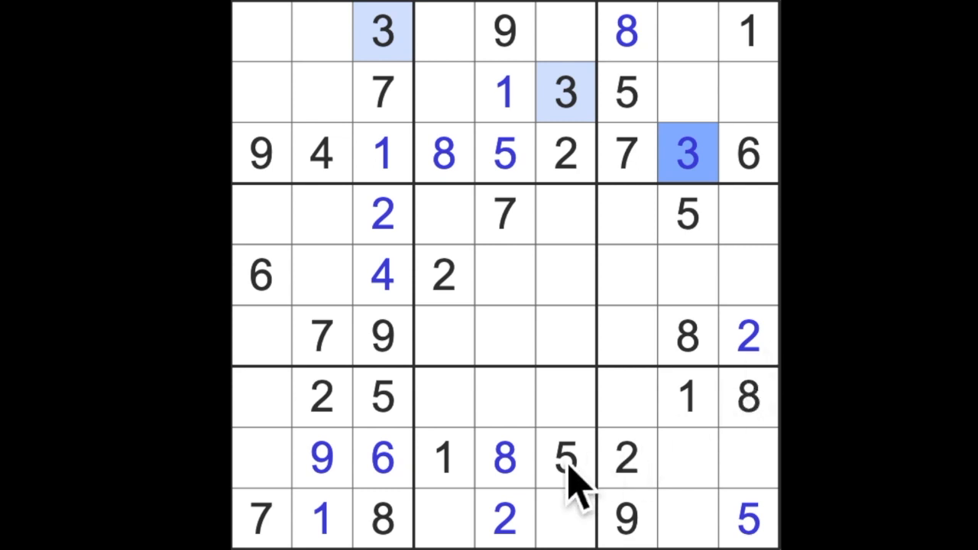
left_click(382, 275)
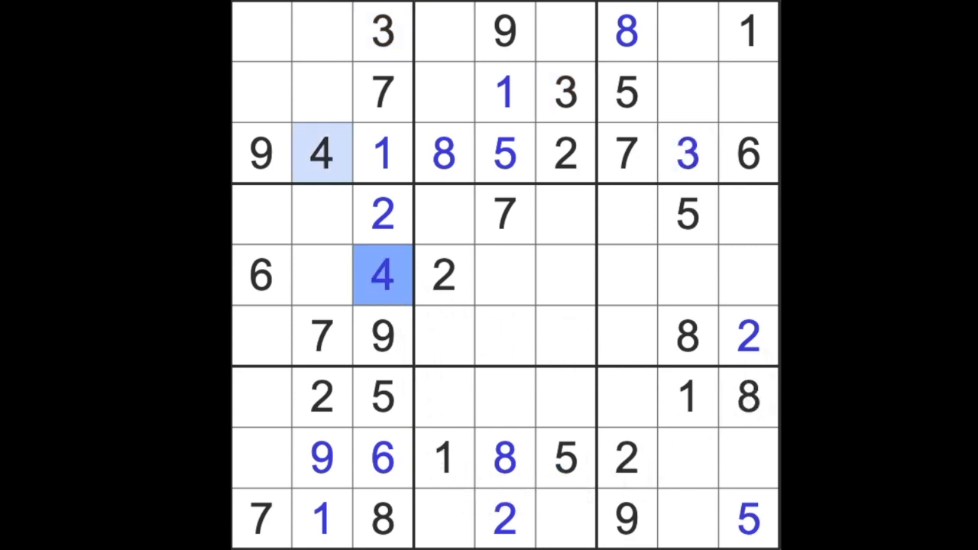
mouse_move(721, 206)
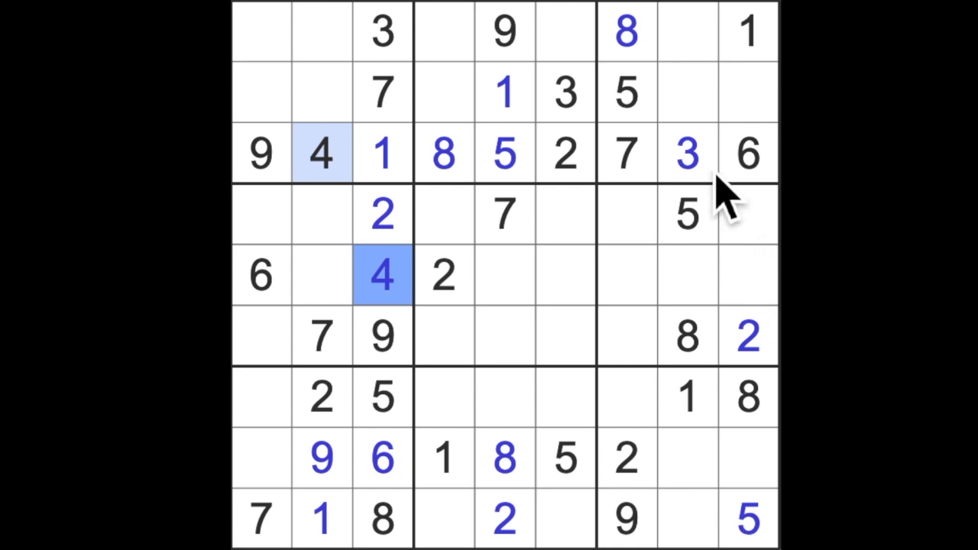
left_click(686, 152)
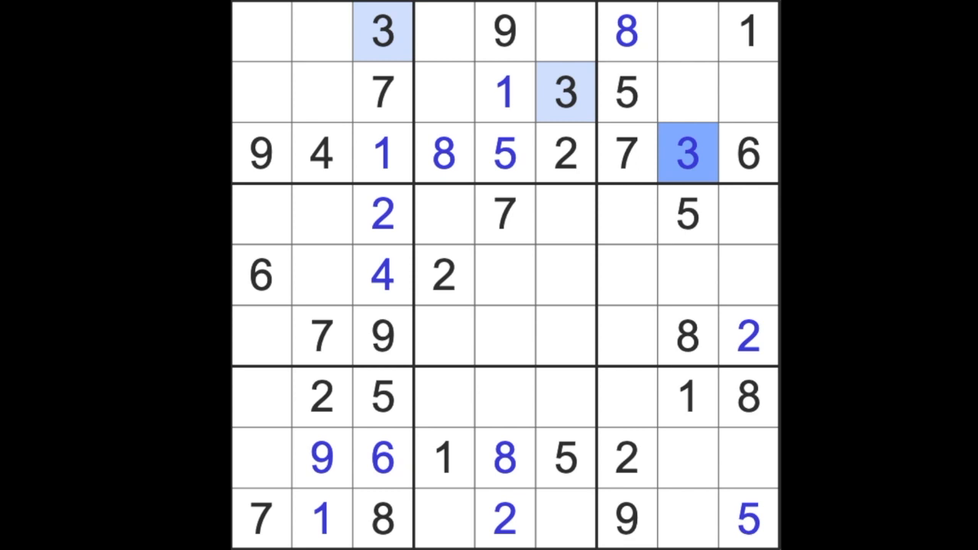
mouse_move(547, 217)
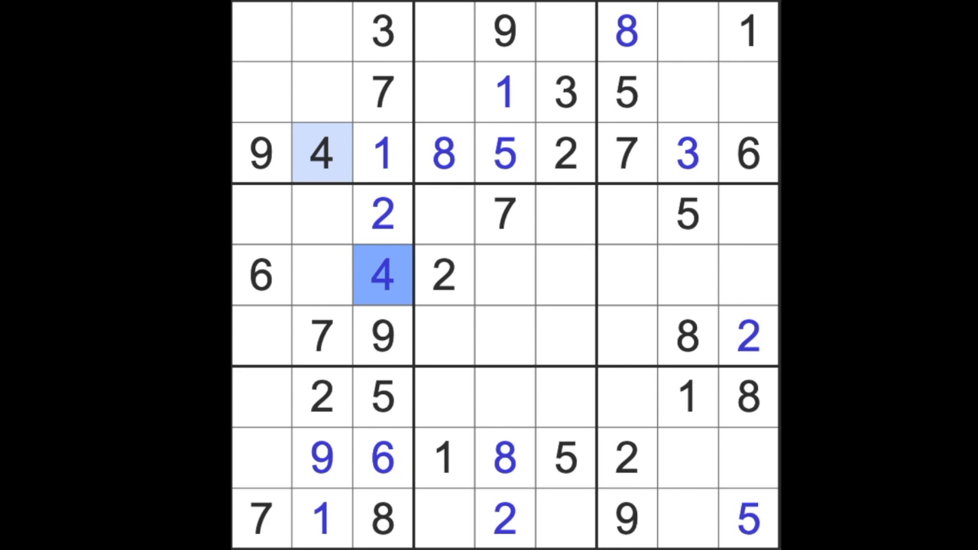
mouse_move(703, 252)
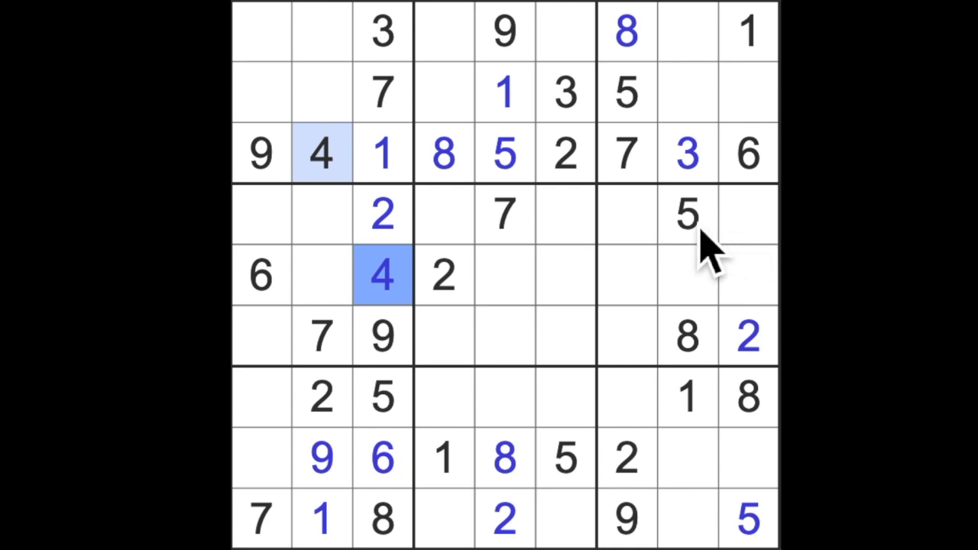
Step: Enter 5s at row 6 column 4 and row 5 column 2
left_click(687, 217)
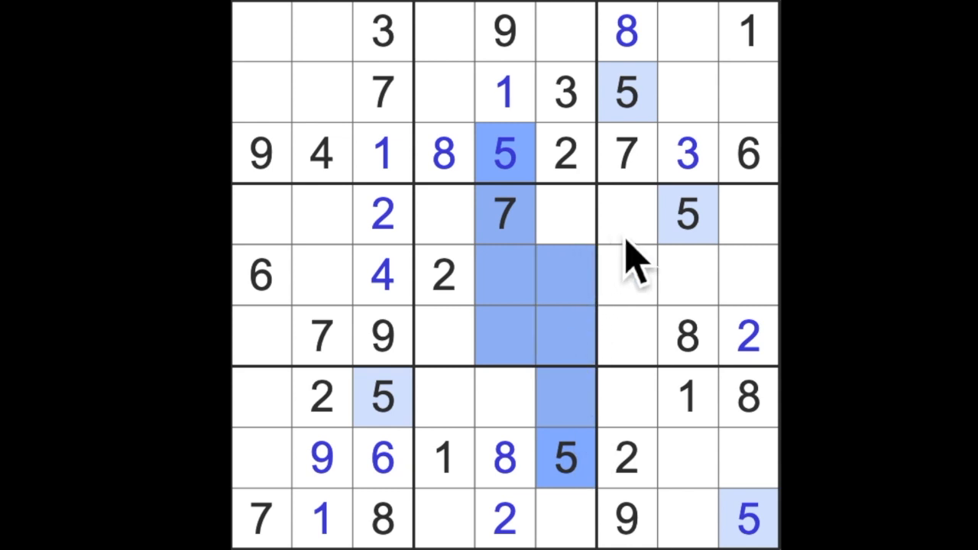
left_click(443, 336)
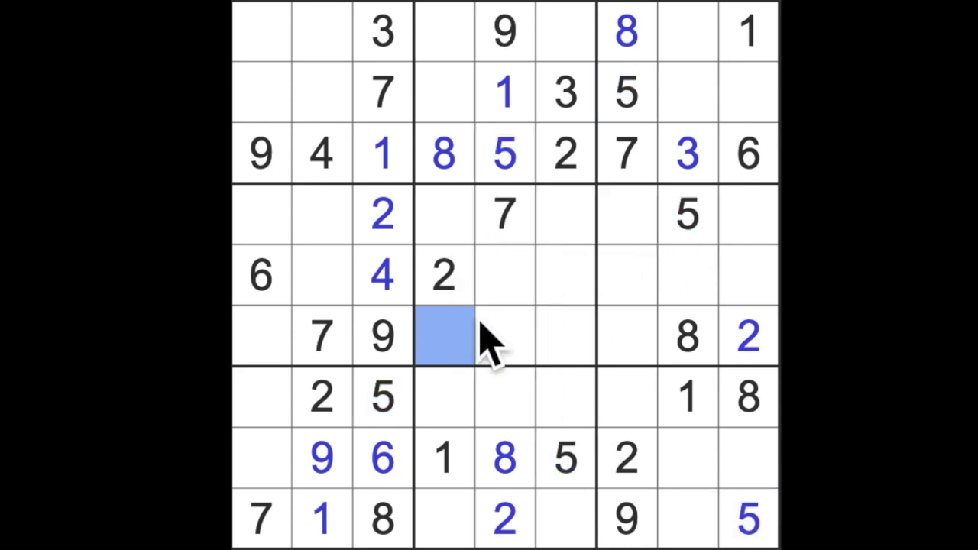
type("5")
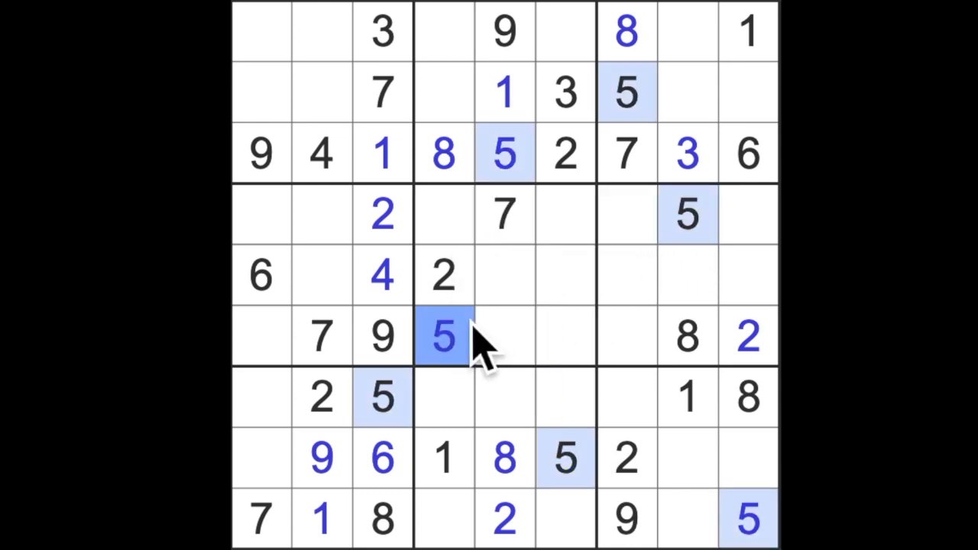
left_click(382, 214)
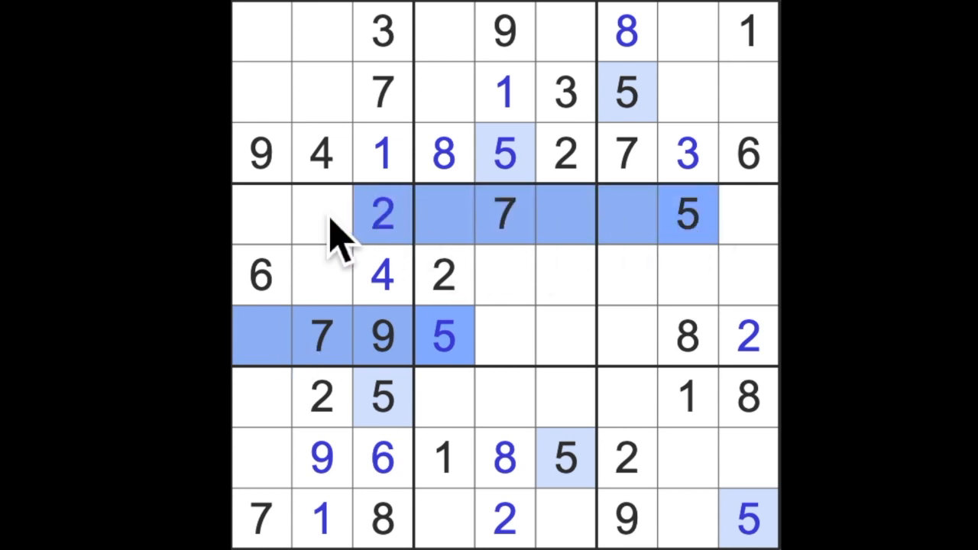
left_click(321, 275)
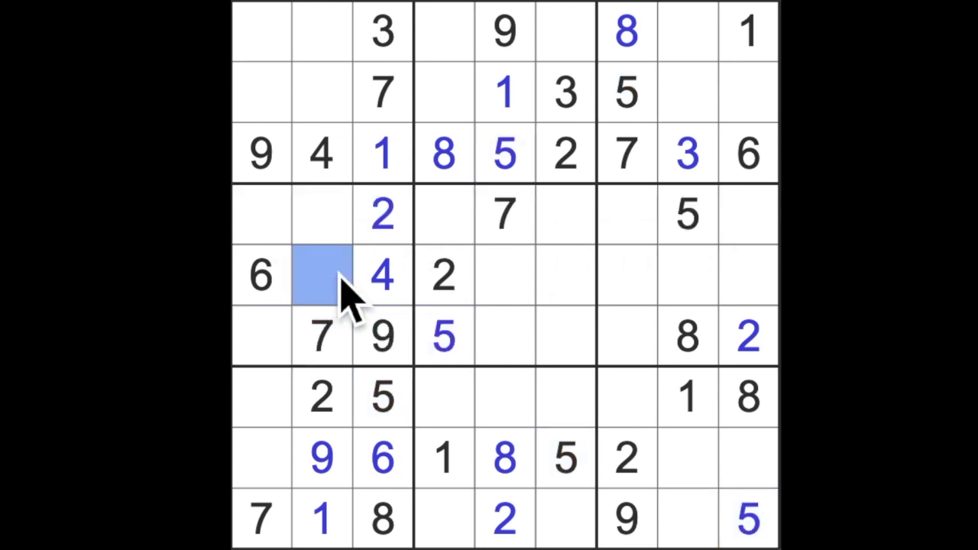
type("5")
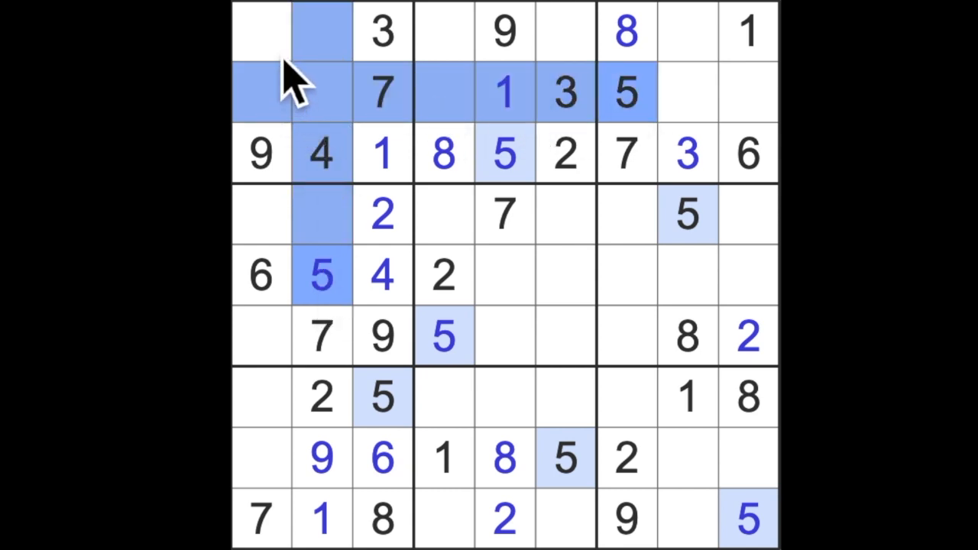
Step: Select the top-left corner cell for a 5 and check where the 1s are placed
left_click(260, 31)
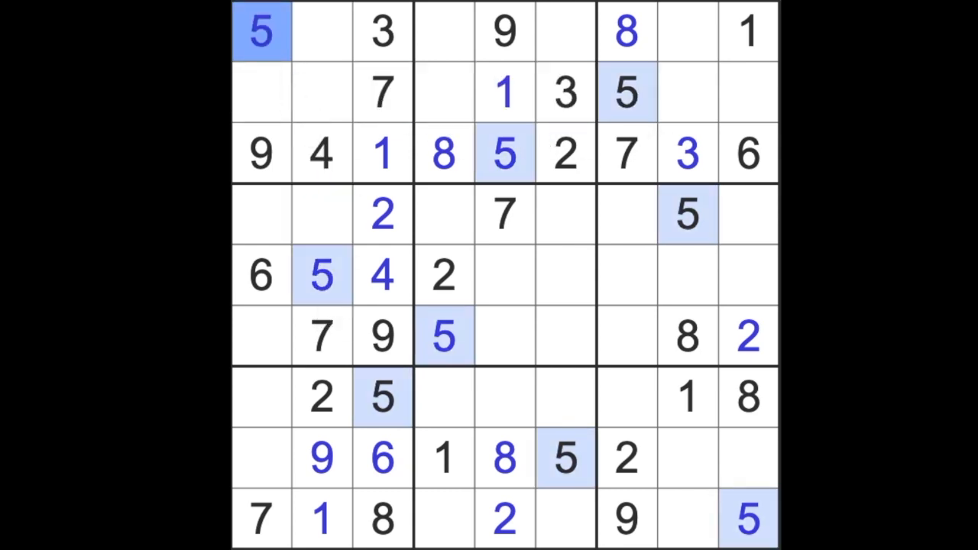
left_click(260, 92)
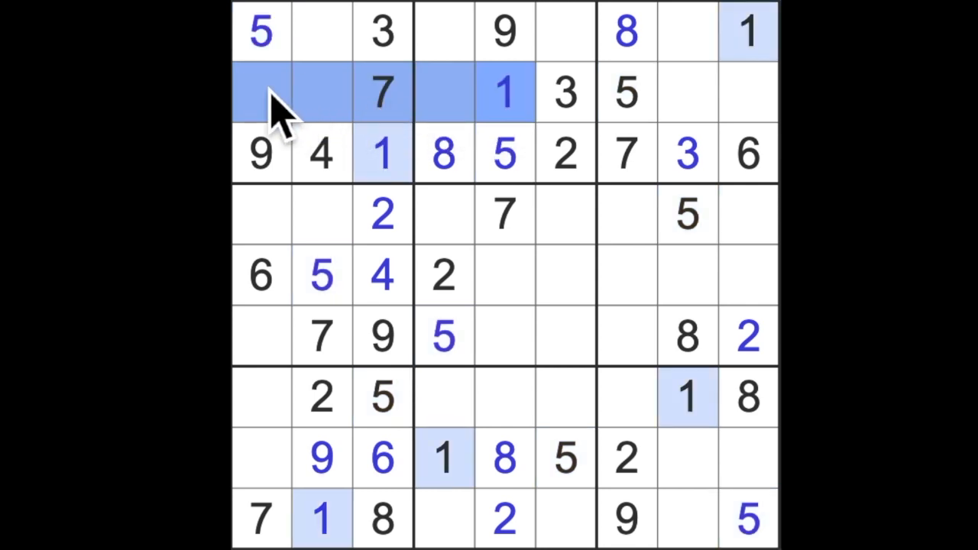
left_click(321, 32)
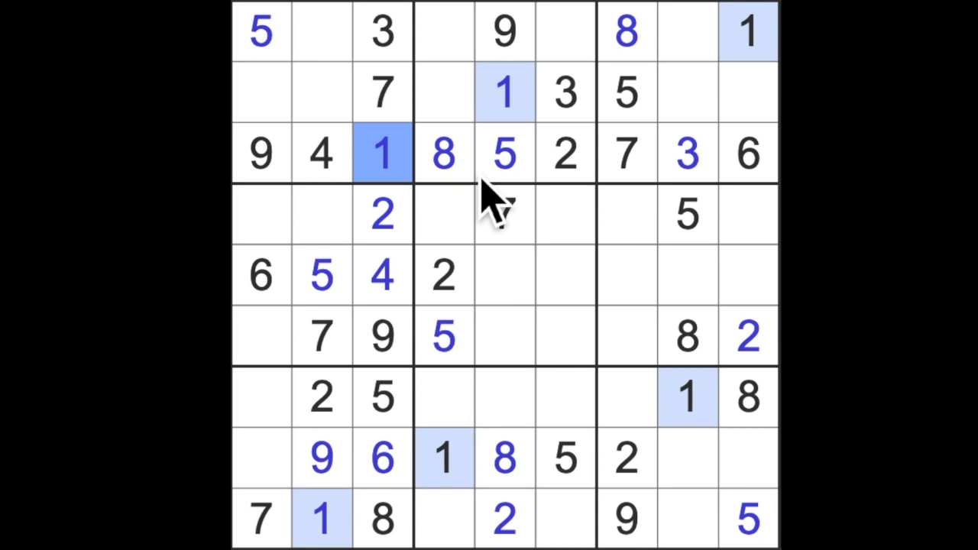
mouse_move(508, 214)
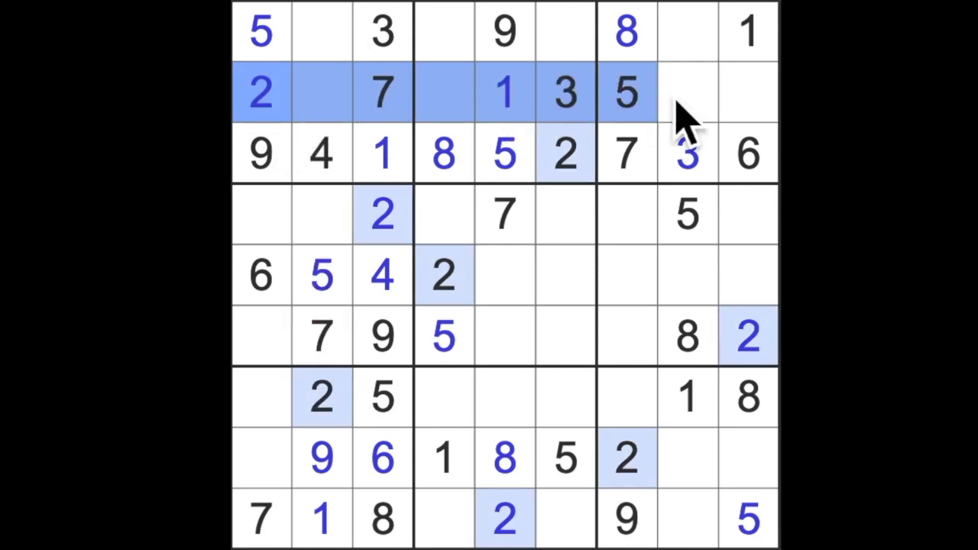
Step: Enter 2 at row 1 column 8 and 6 at row 2 column 4
left_click(685, 30)
type("2")
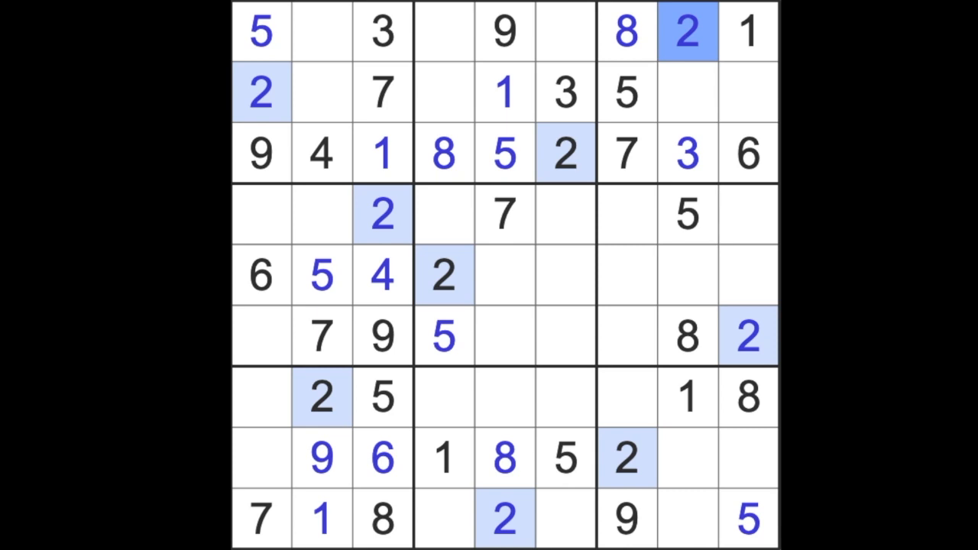
left_click(686, 92)
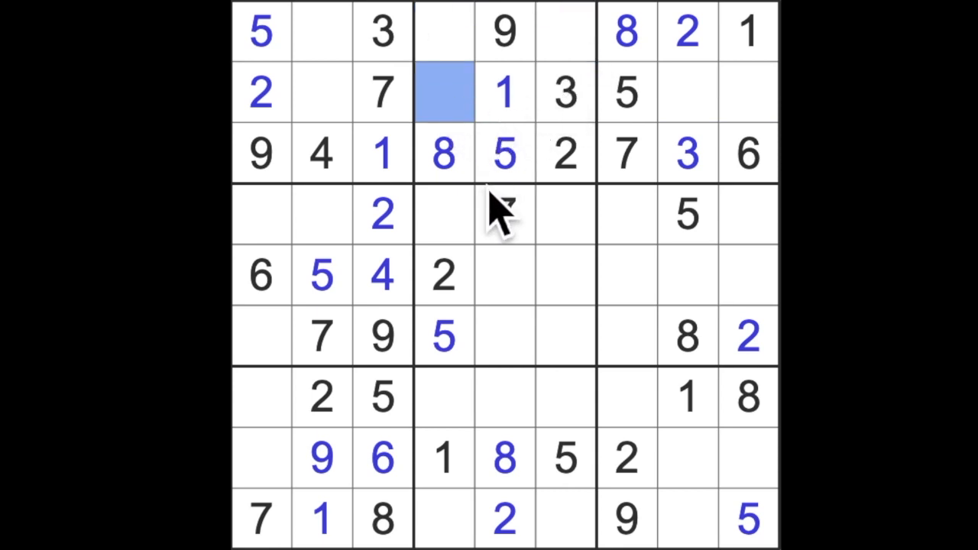
type("6")
left_click(321, 213)
type("3")
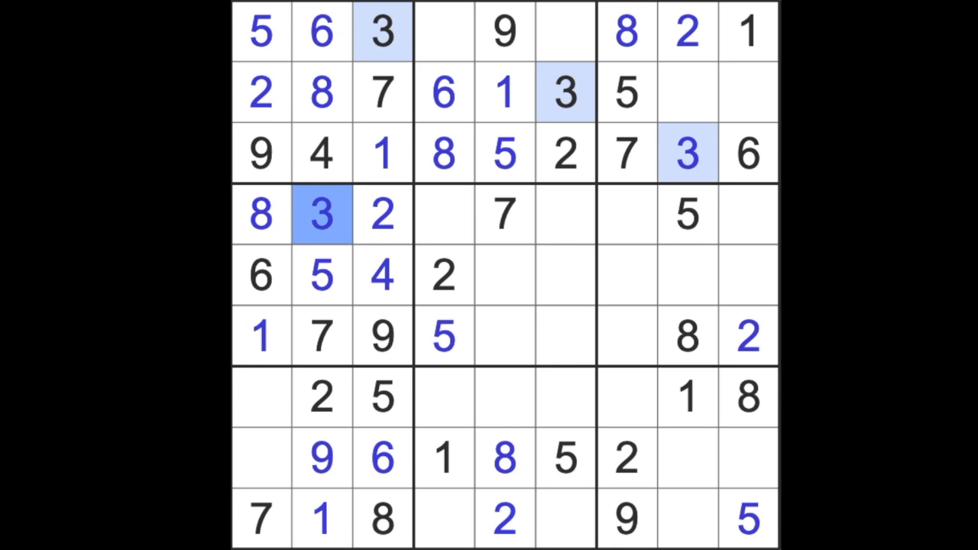
mouse_move(599, 140)
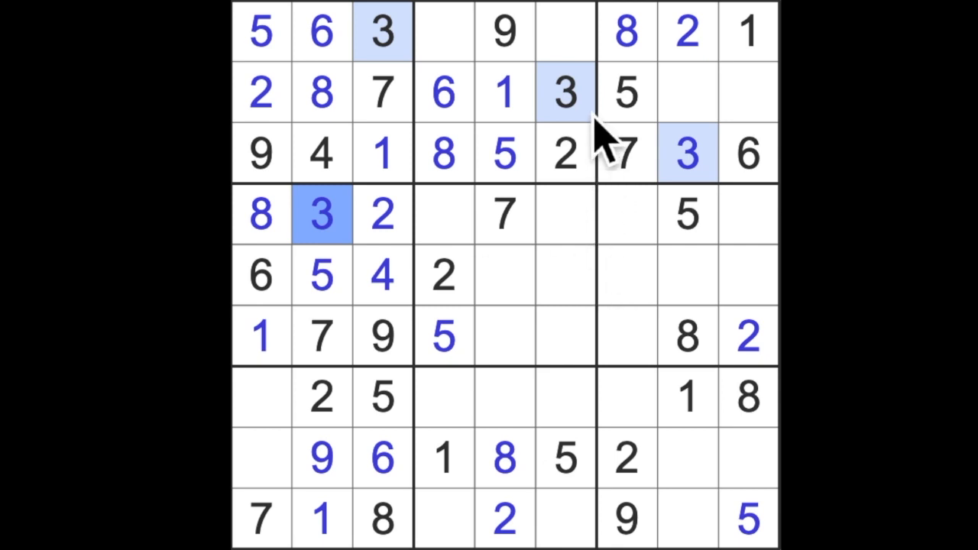
Step: Enter 3 at row 9 column 4, then highlight all the 1s on the grid
left_click(565, 92)
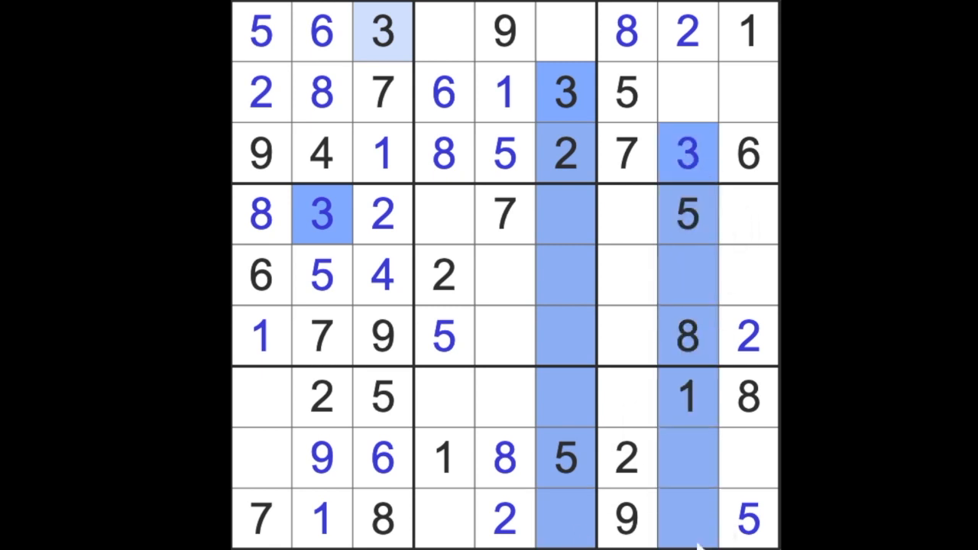
left_click(443, 519)
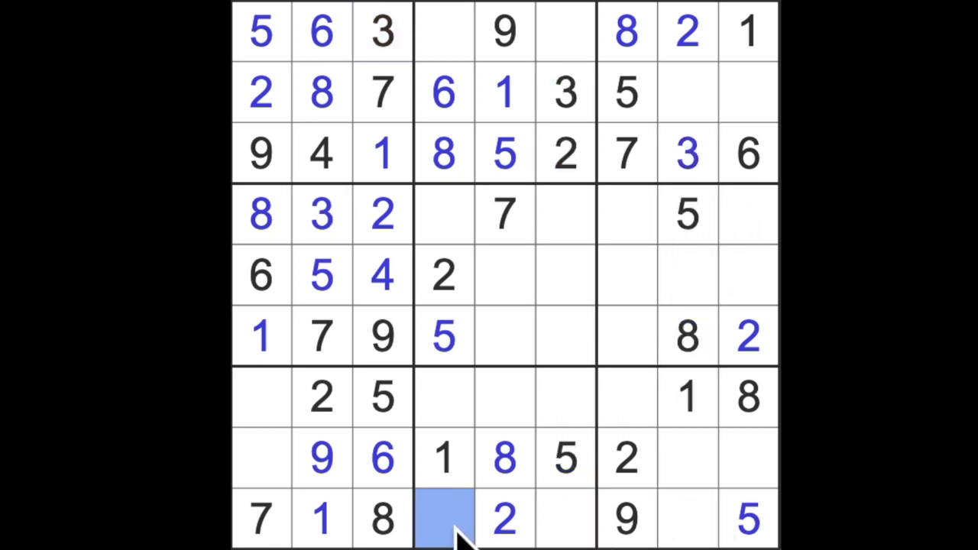
type("3")
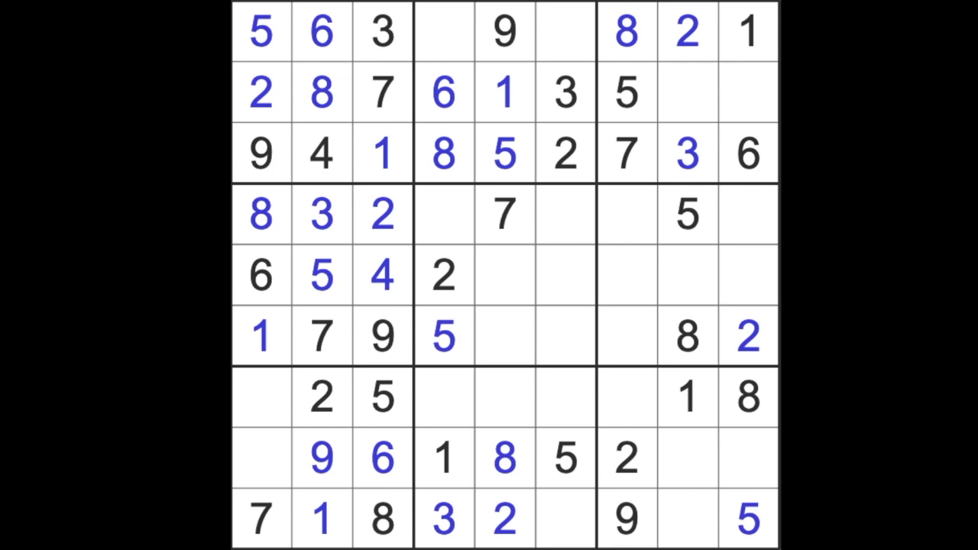
left_click(686, 397)
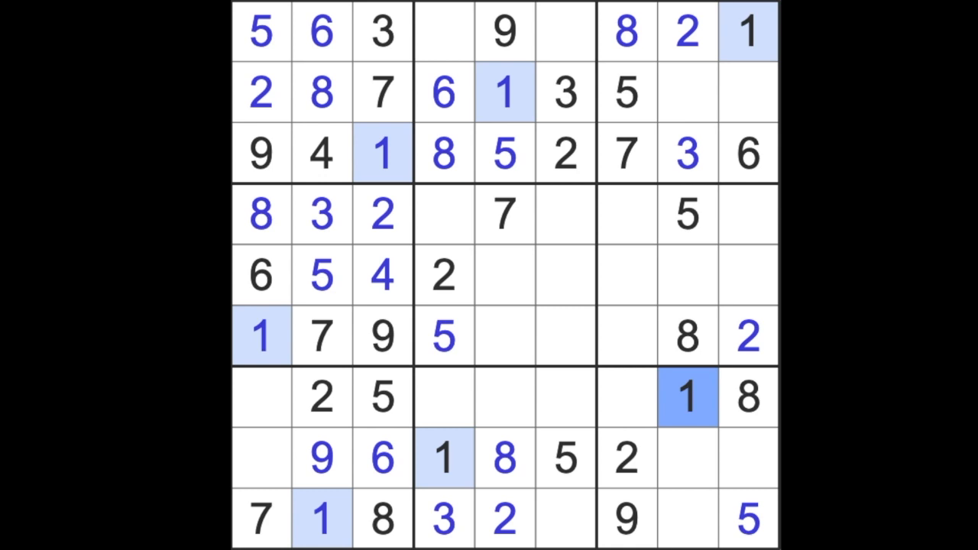
mouse_move(431, 355)
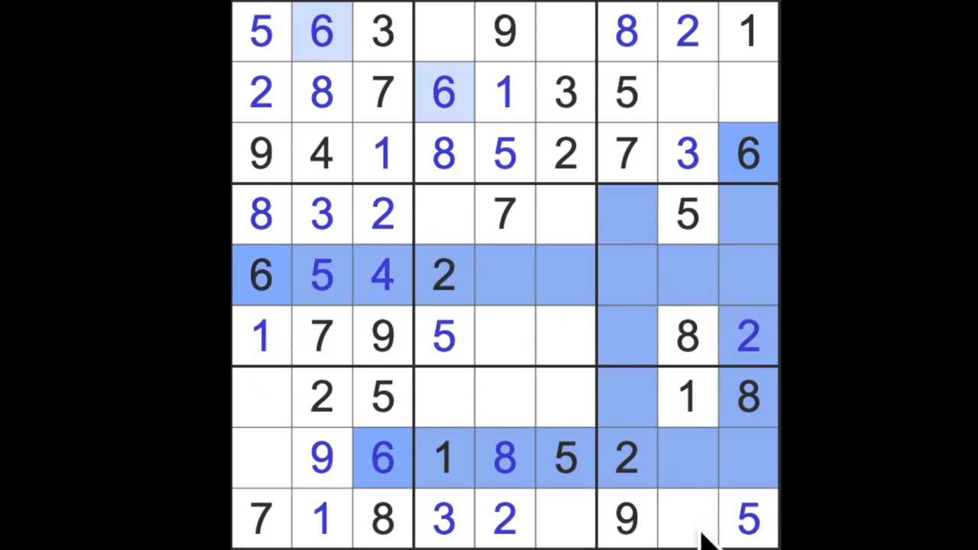
Step: Enter 4 in r9c6 and r1c4, 7 in r1c6 and r7c4, and 9 in r4c4
left_click(686, 518)
type("6")
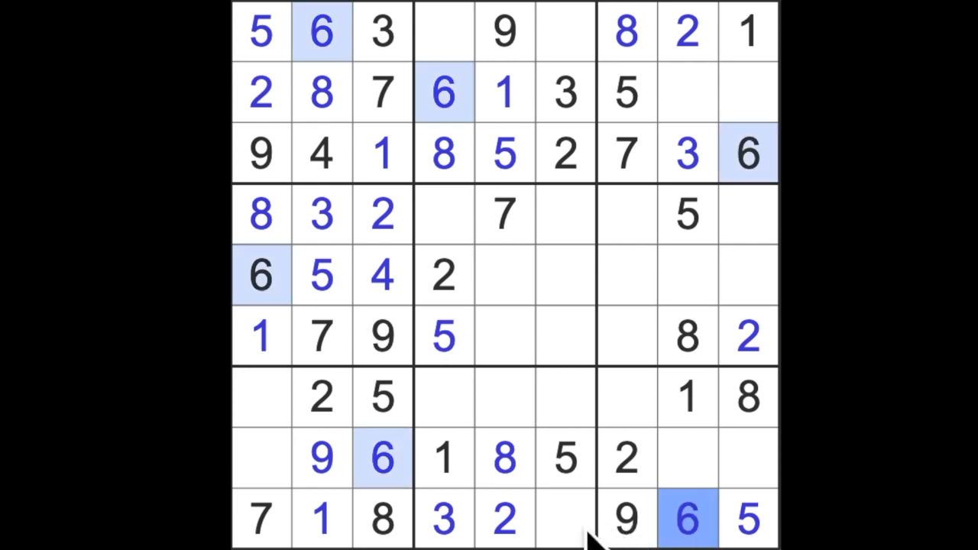
left_click(565, 518)
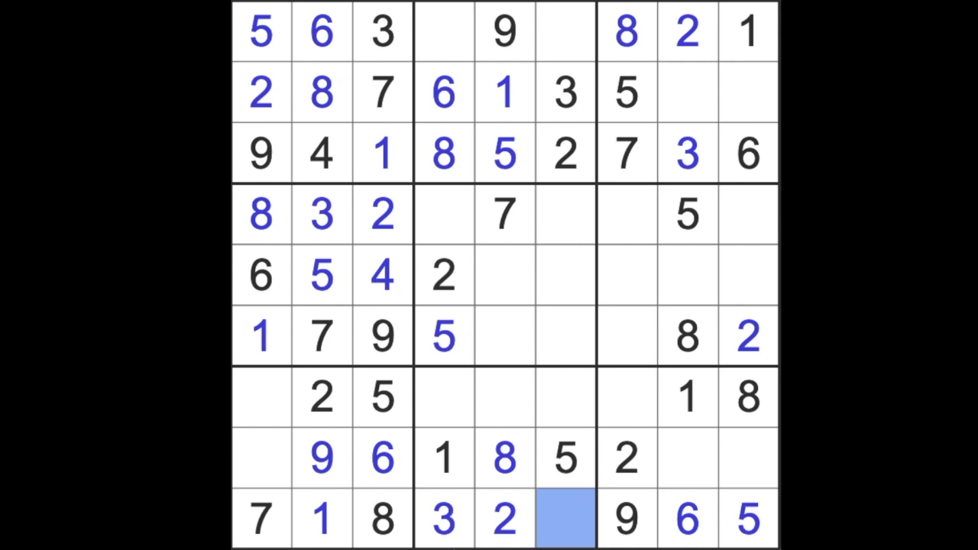
left_click(565, 518)
type("4")
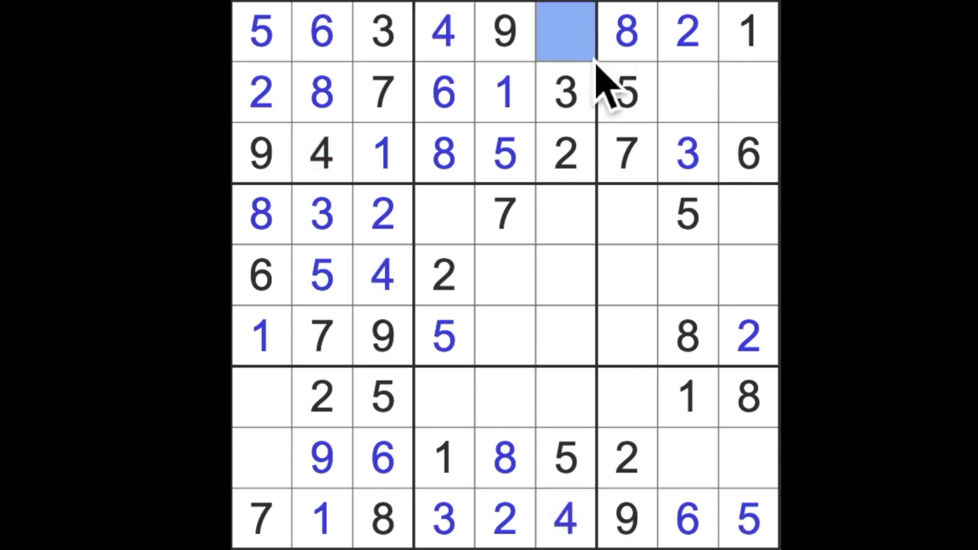
type("7")
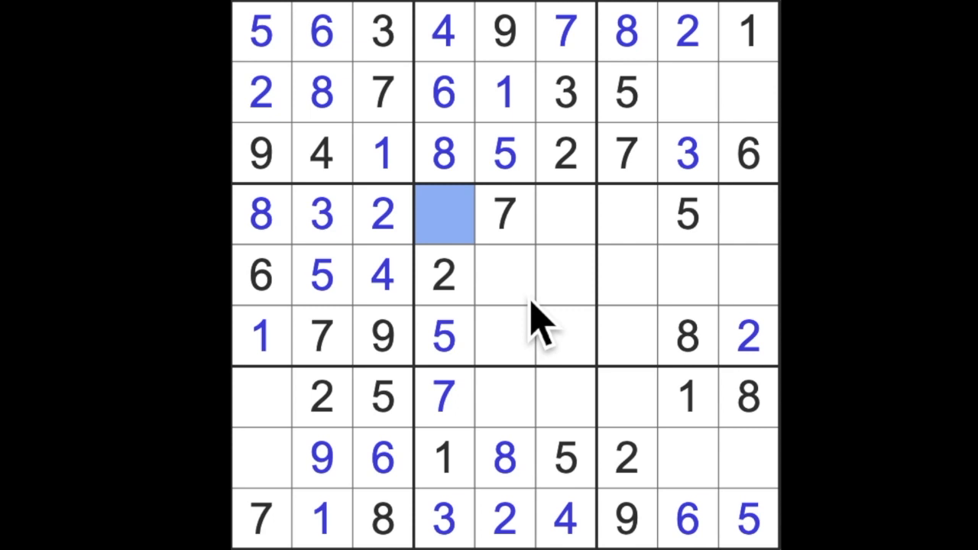
type("9")
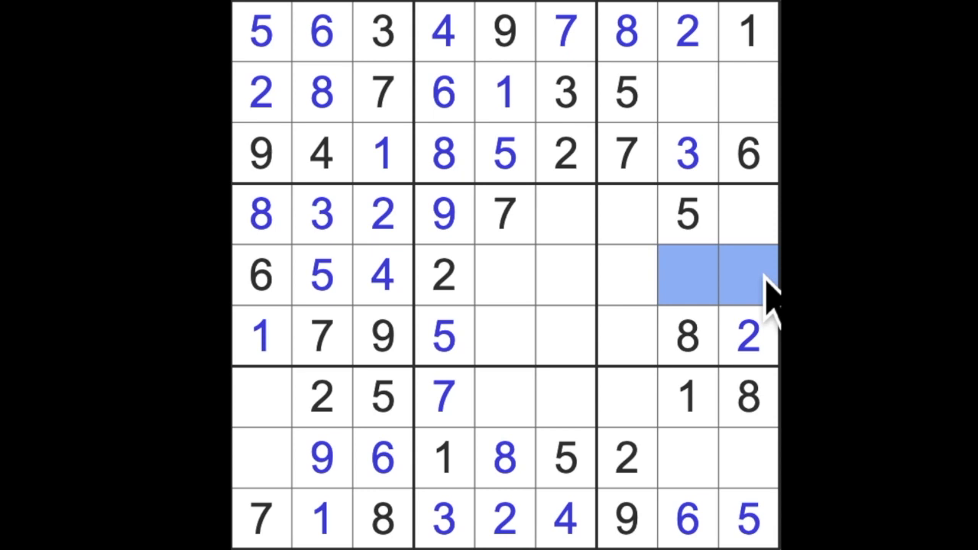
mouse_move(657, 320)
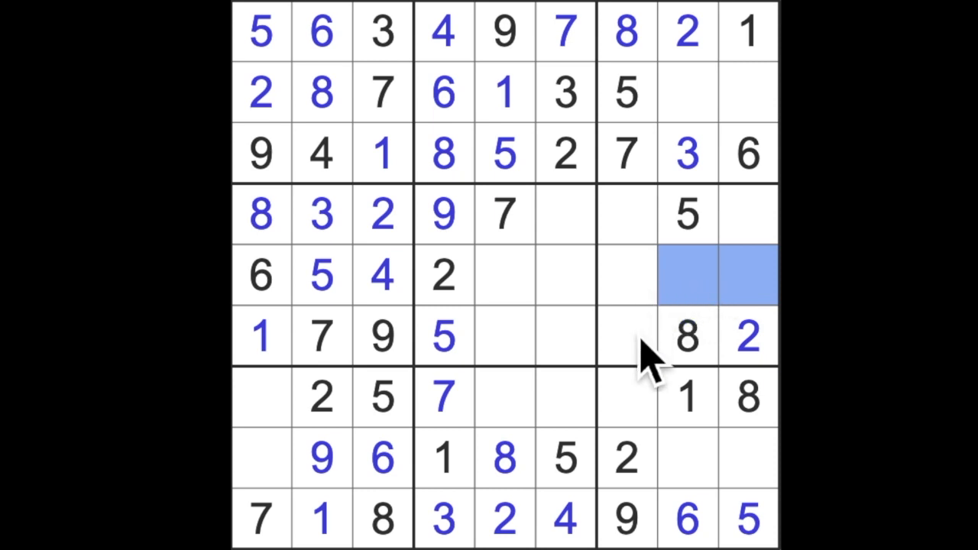
mouse_move(764, 313)
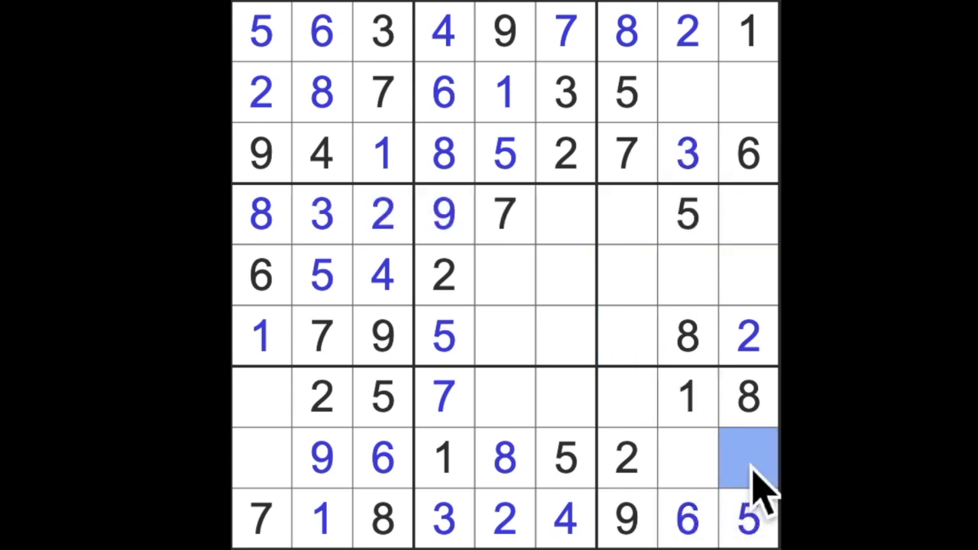
Step: Enter 3 at r7c1, 4 at r8c1, 7 and 3 ending row 8, and 9 and 7 ending row 5
type("3")
left_click(747, 273)
type("7")
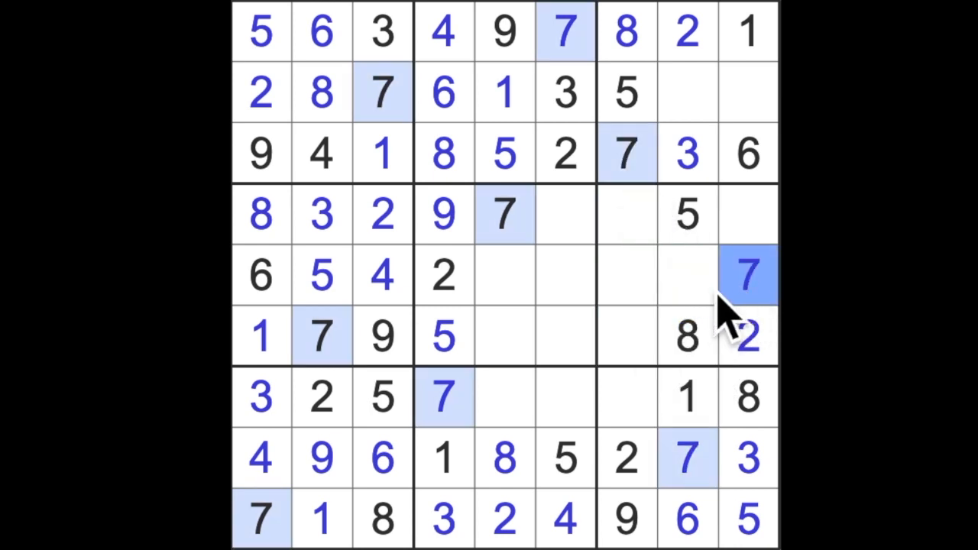
mouse_move(656, 398)
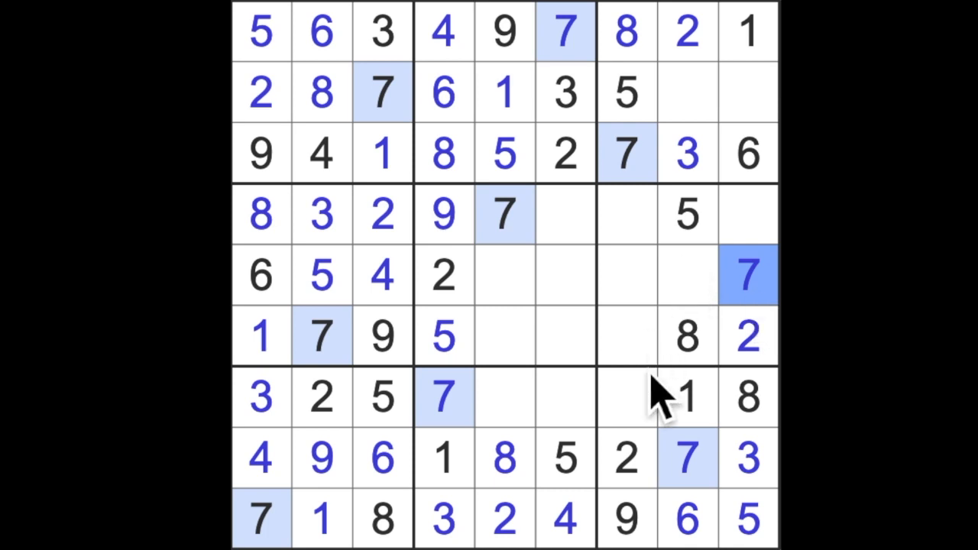
mouse_move(675, 339)
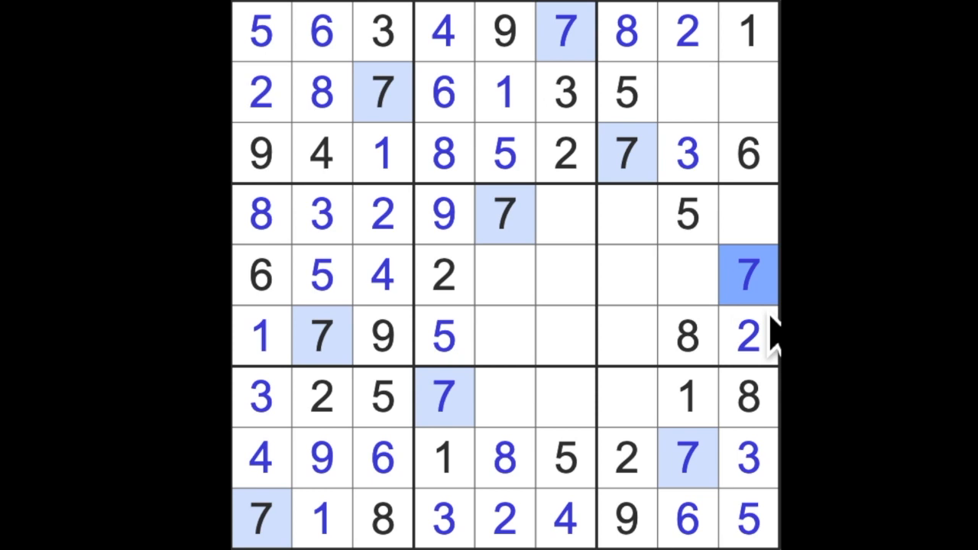
mouse_move(664, 459)
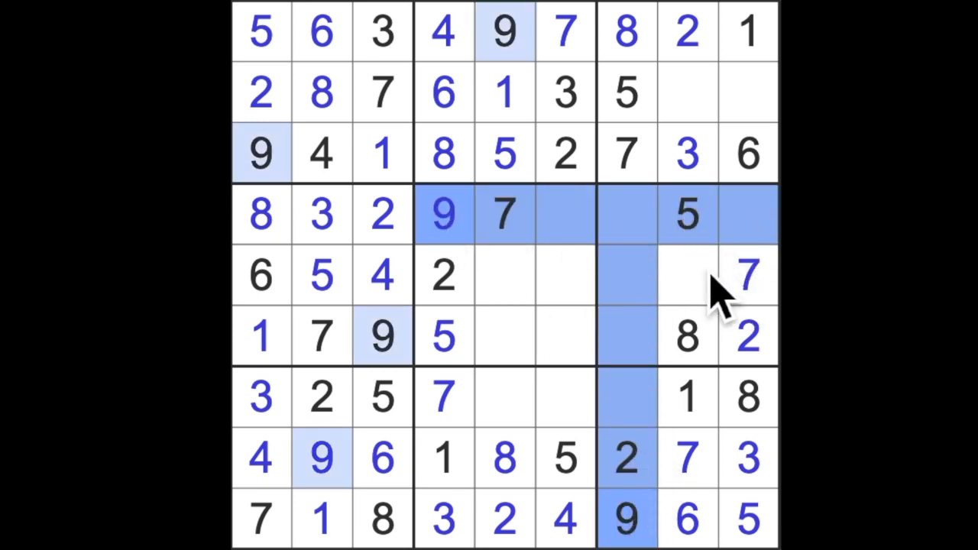
left_click(686, 275)
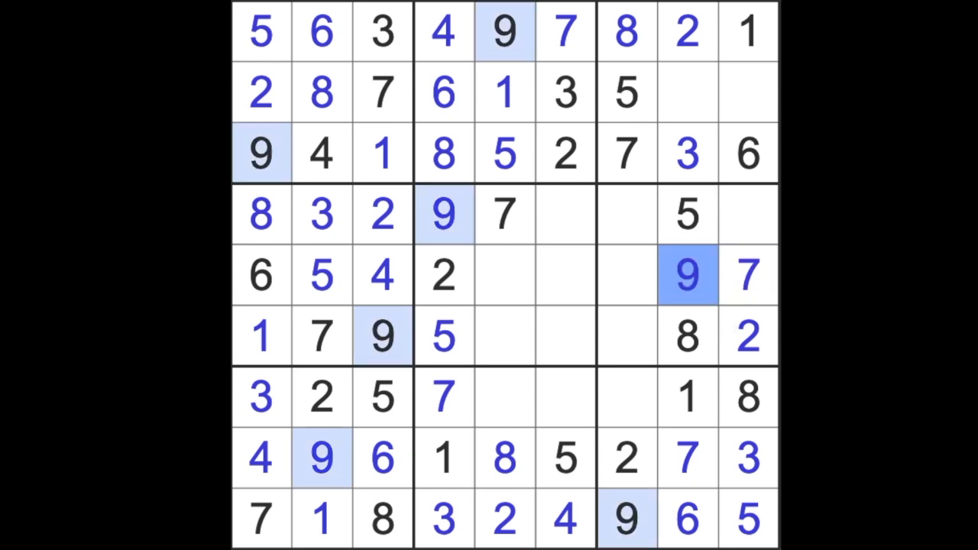
Step: Complete row 2 with 4 and 9, add 6 and 9 to row 7, and place 4s in rows 4 and 6
left_click(747, 92)
type("9")
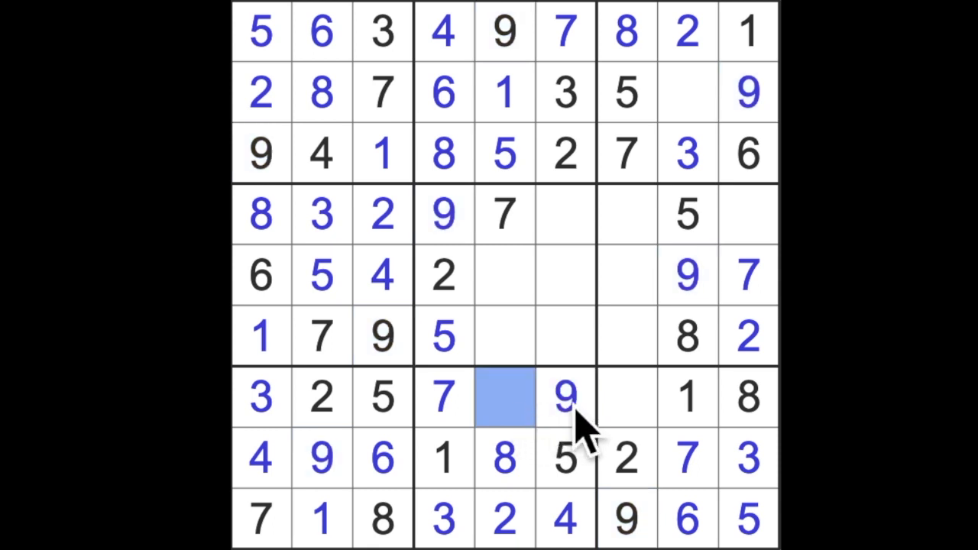
type("6")
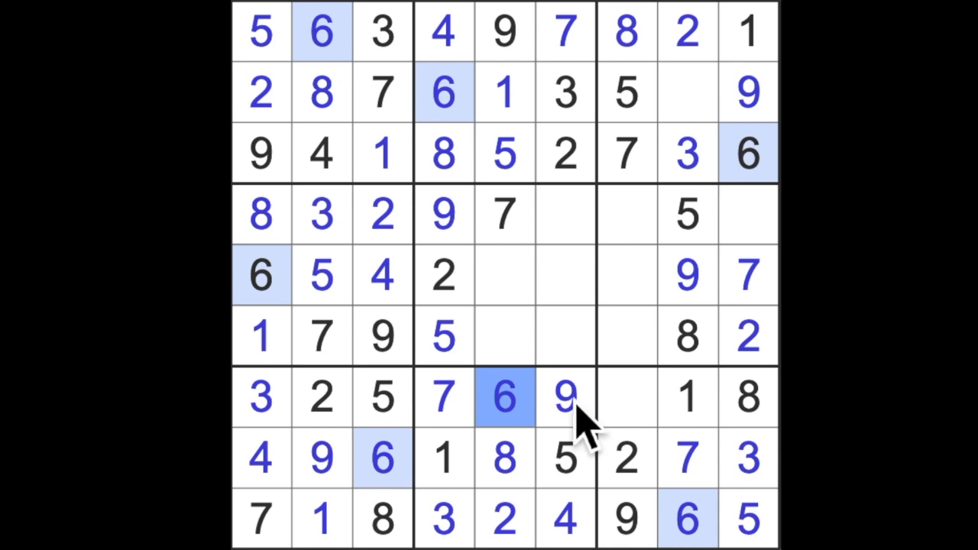
mouse_move(733, 191)
type("4")
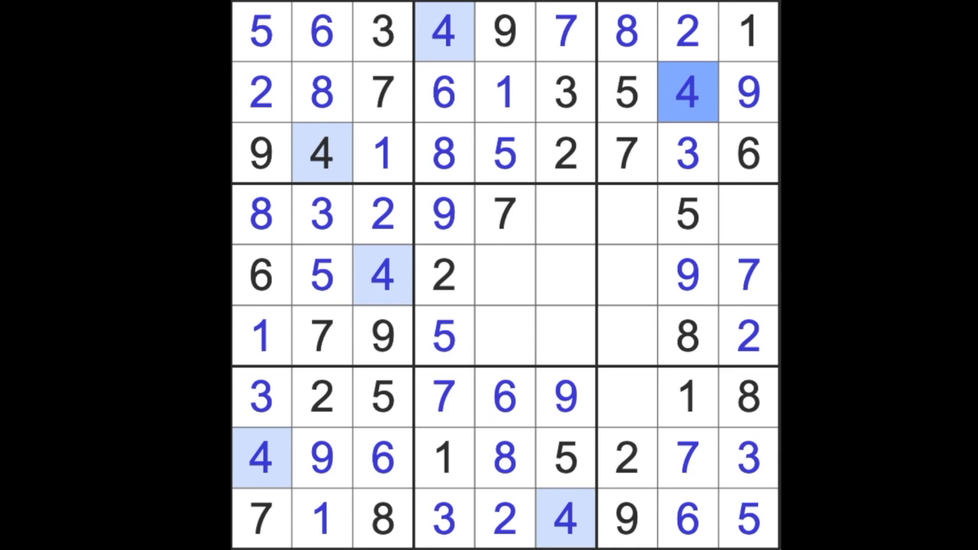
left_click(747, 214)
type("4")
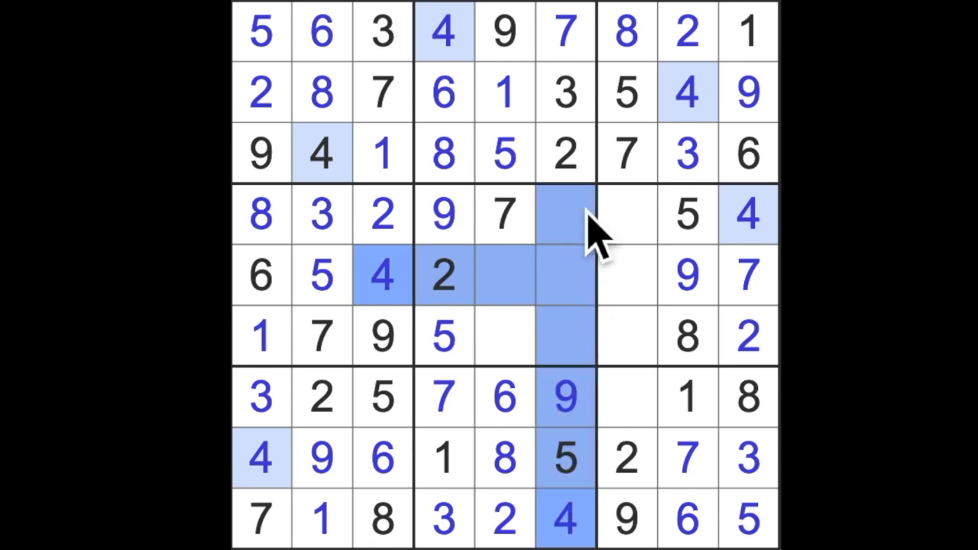
left_click(504, 336)
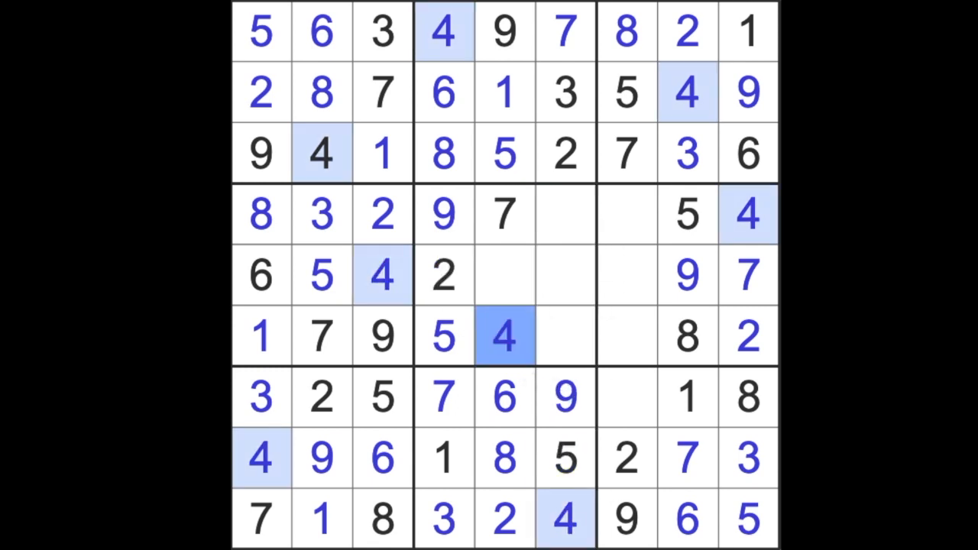
mouse_move(562, 339)
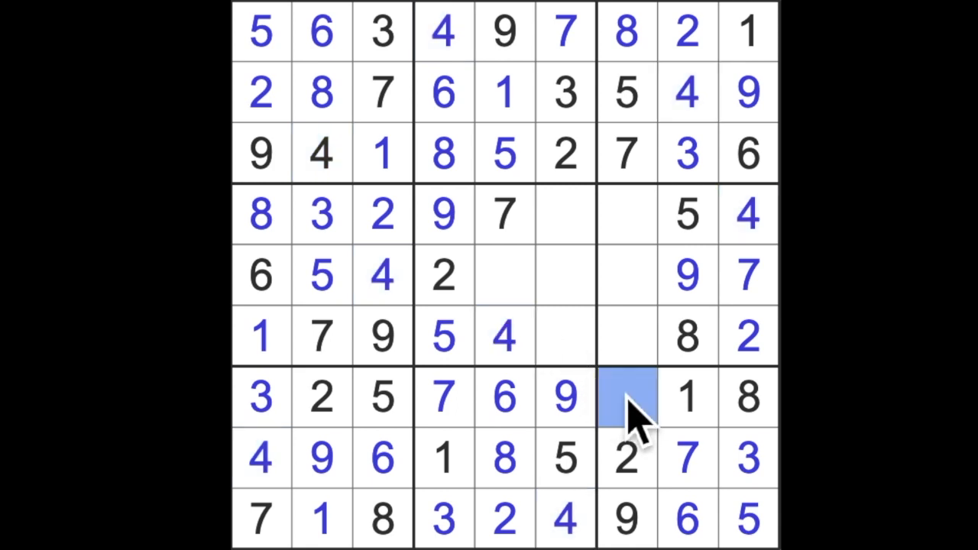
Step: Fill row 7's last gap with 4, then enter 8 and 3 in row 5 of the centre block
left_click(626, 396)
type("4")
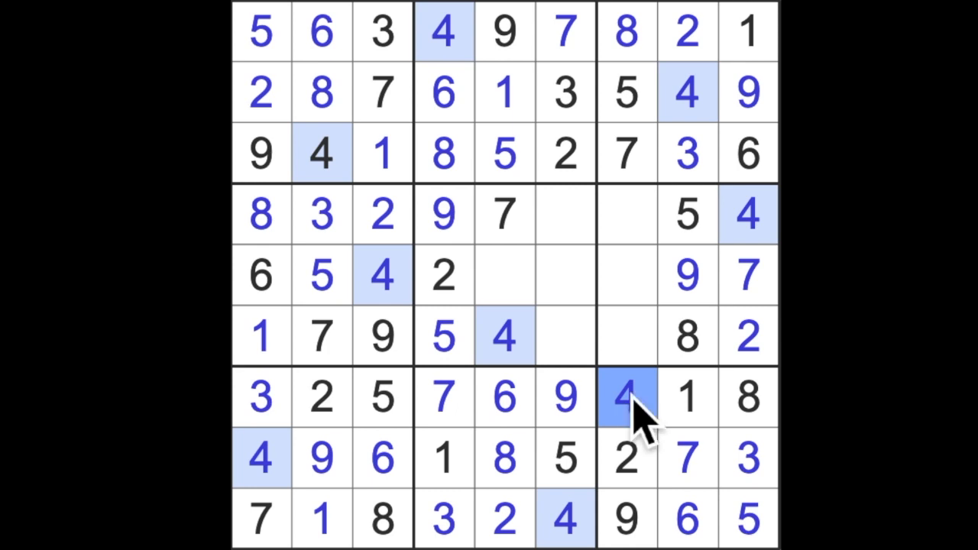
mouse_move(679, 420)
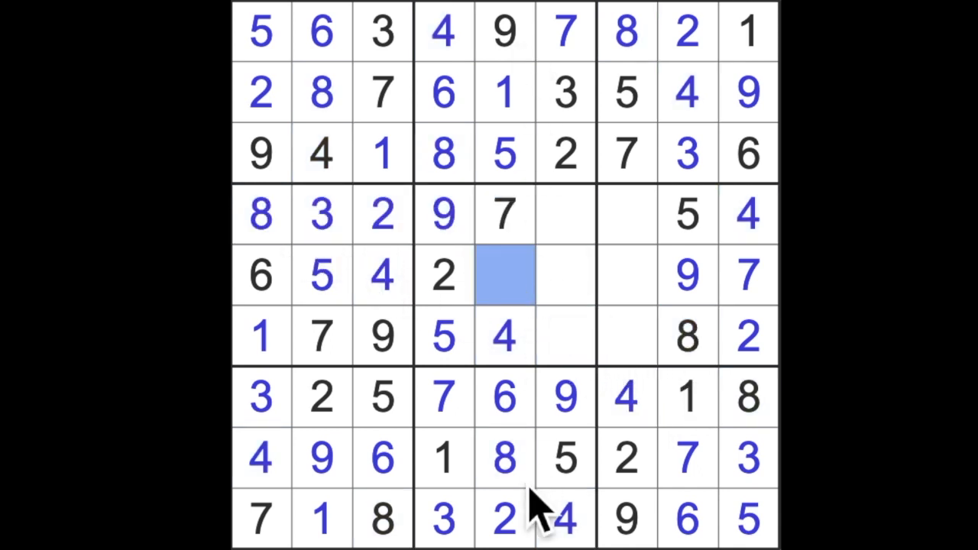
type("8")
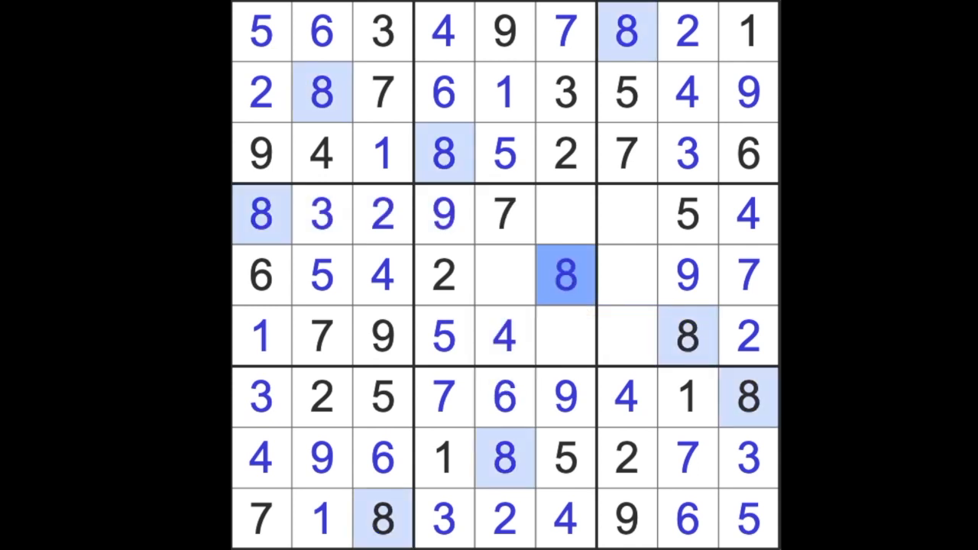
mouse_move(604, 336)
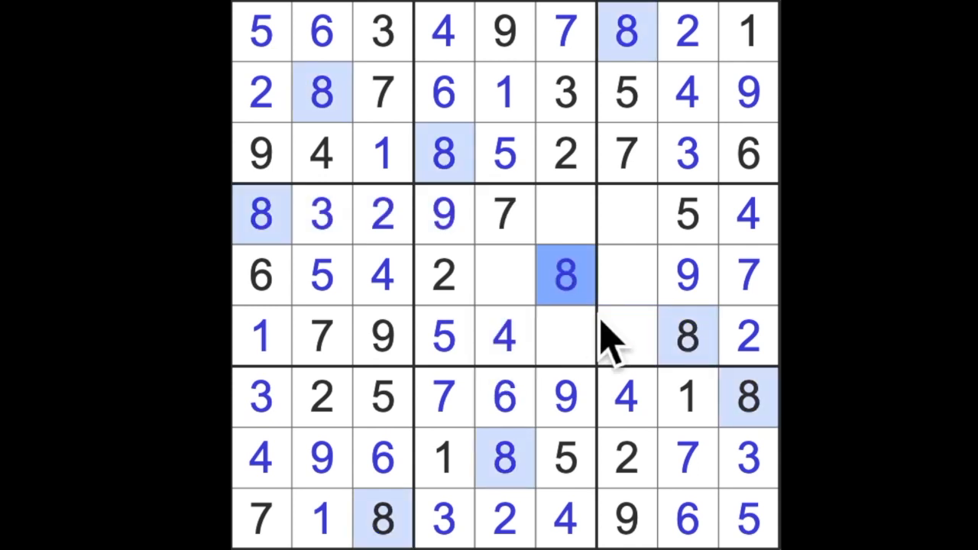
left_click(504, 275)
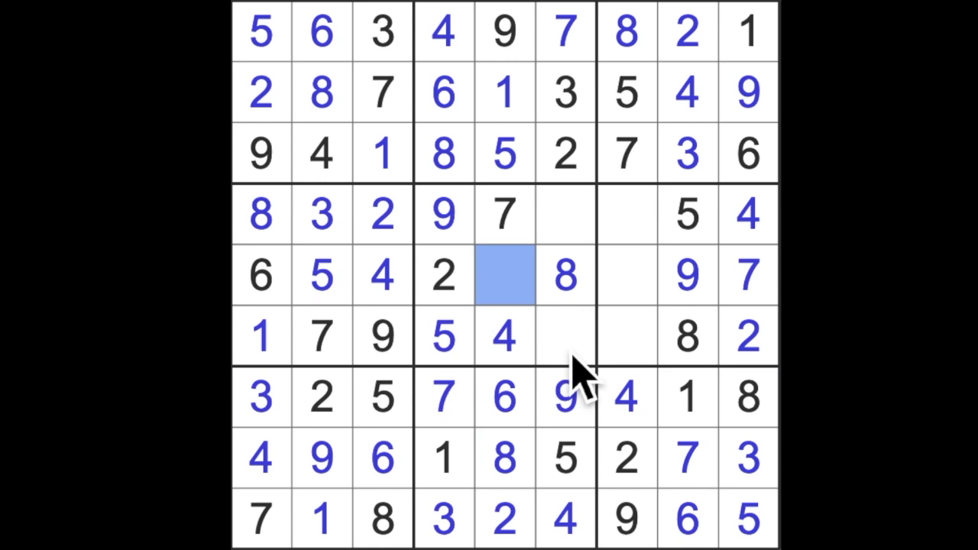
left_click(504, 275)
type("3")
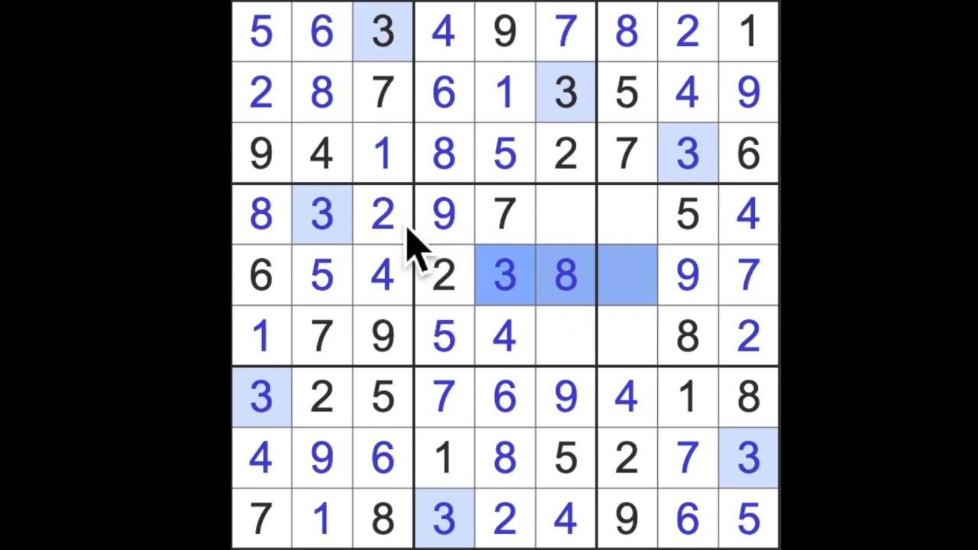
Step: Add 6 and 3 to row 6, 6 to row 4, and 1 in row 5's remaining gap
left_click(627, 337)
type("3")
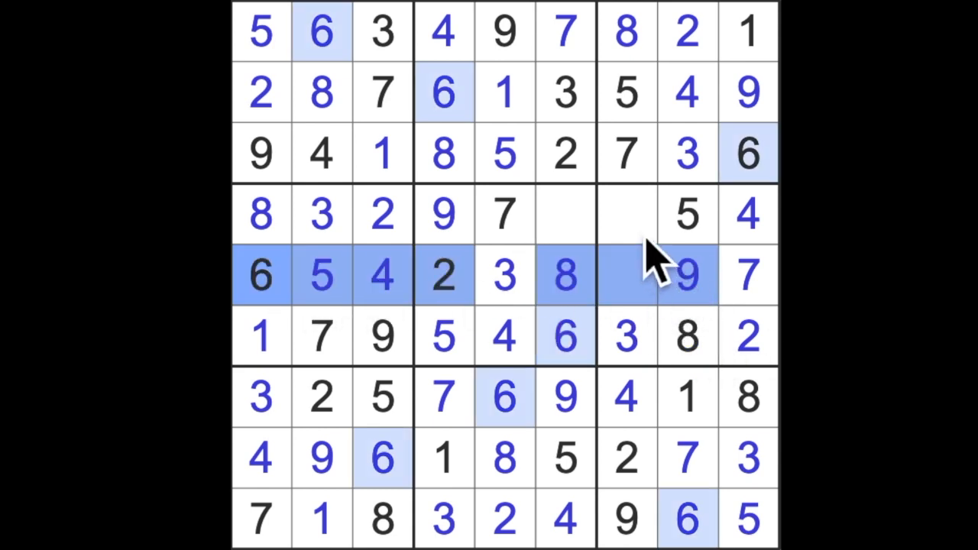
left_click(627, 275)
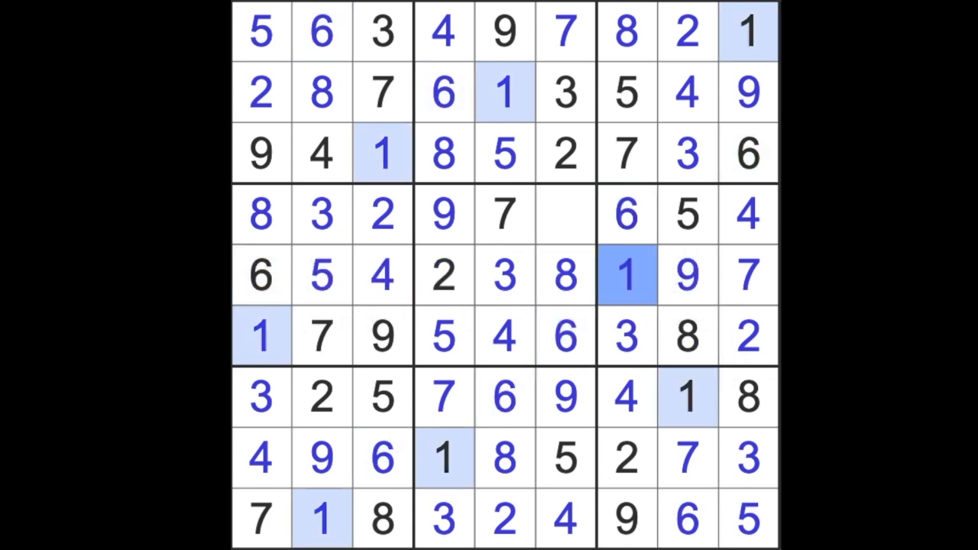